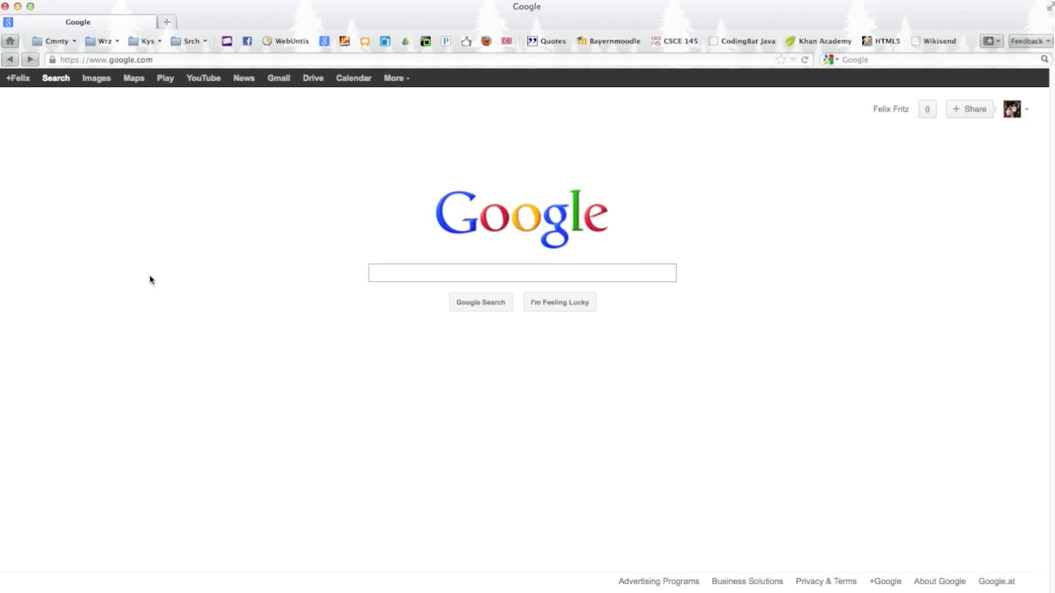
# Type the query 'Apache poi' into the Google search box without submitting it.
pyautogui.click(521, 272)
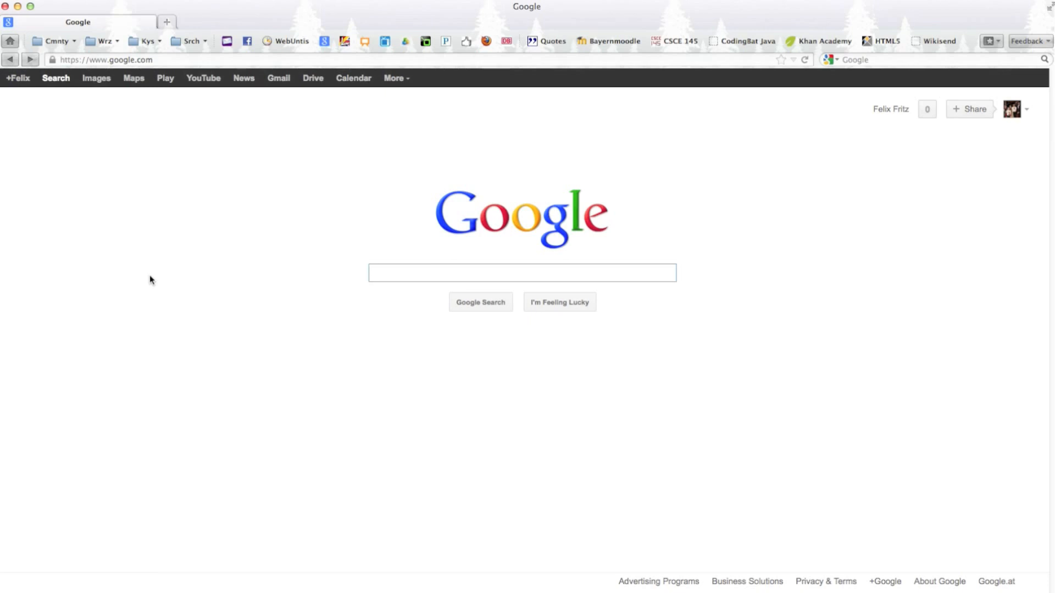
pyautogui.click(521, 272)
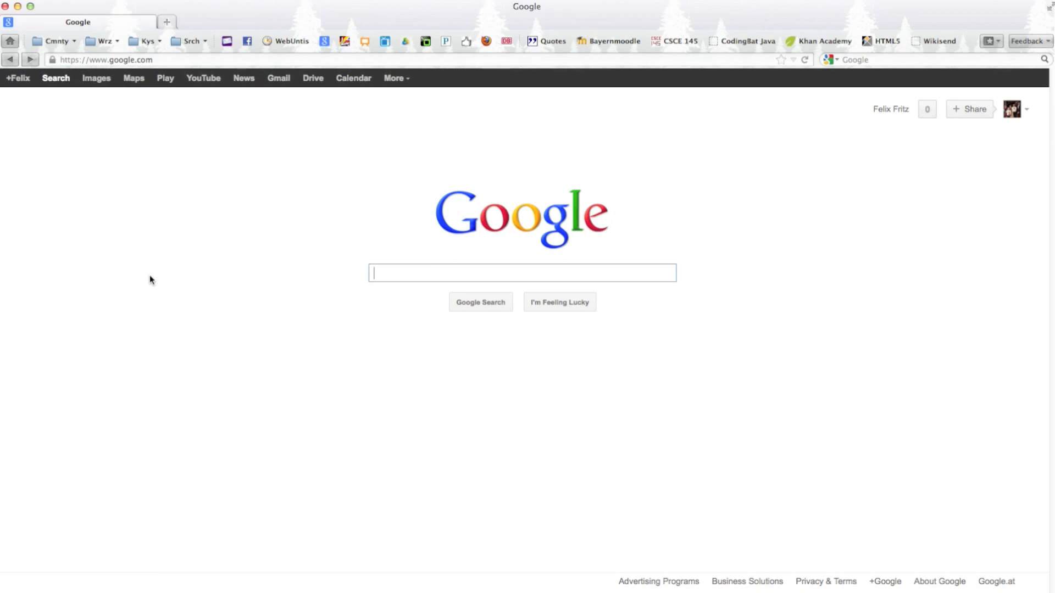
pyautogui.press('F11')
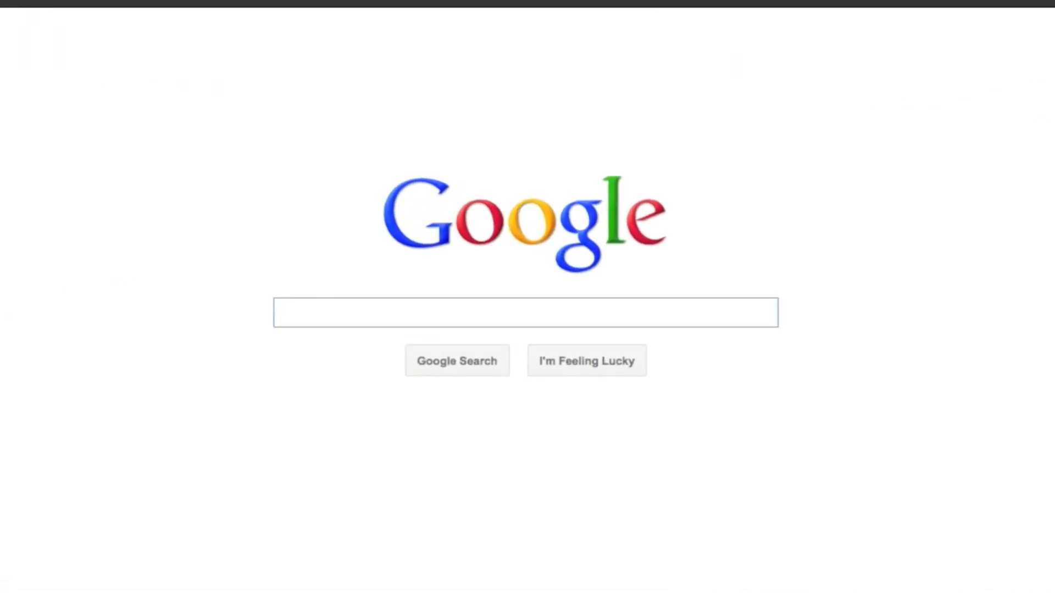
pyautogui.write('Ap')
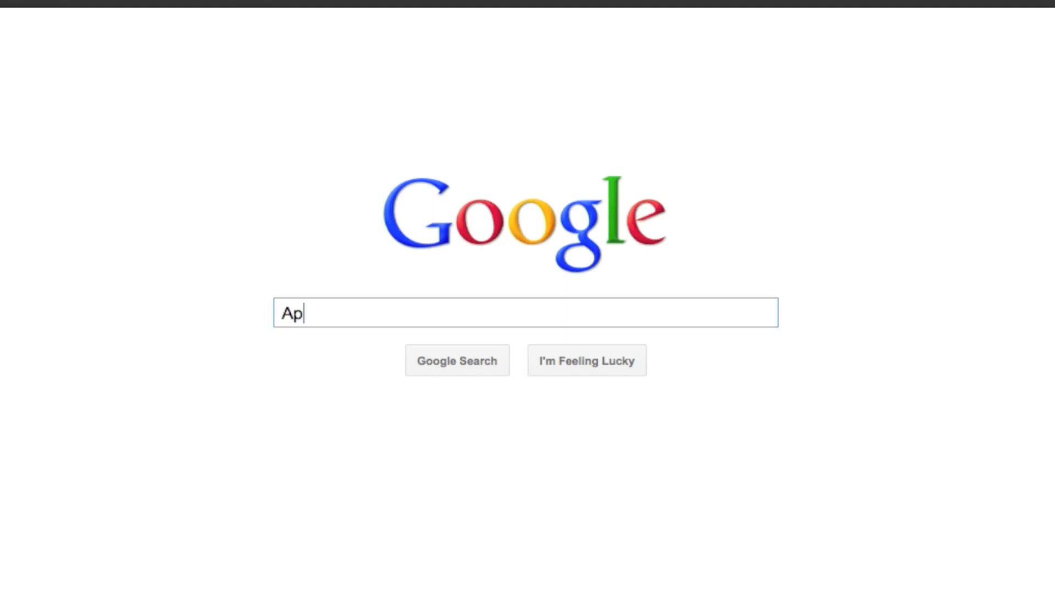
pyautogui.write('ache poi')
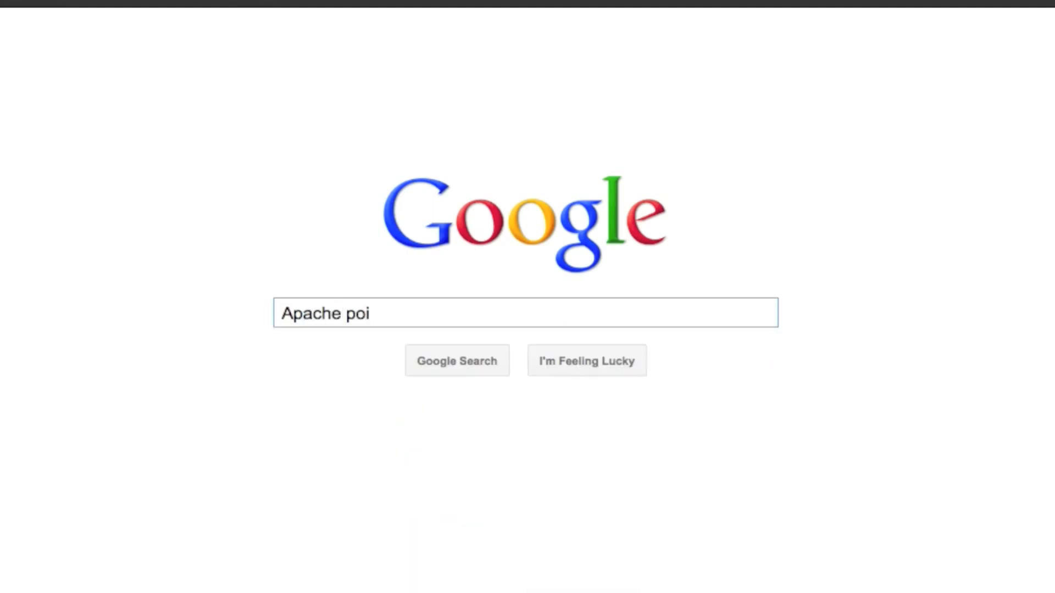
# Search for Apache poi, open the Apache POI site and go to its Download page.
pyautogui.click(457, 360)
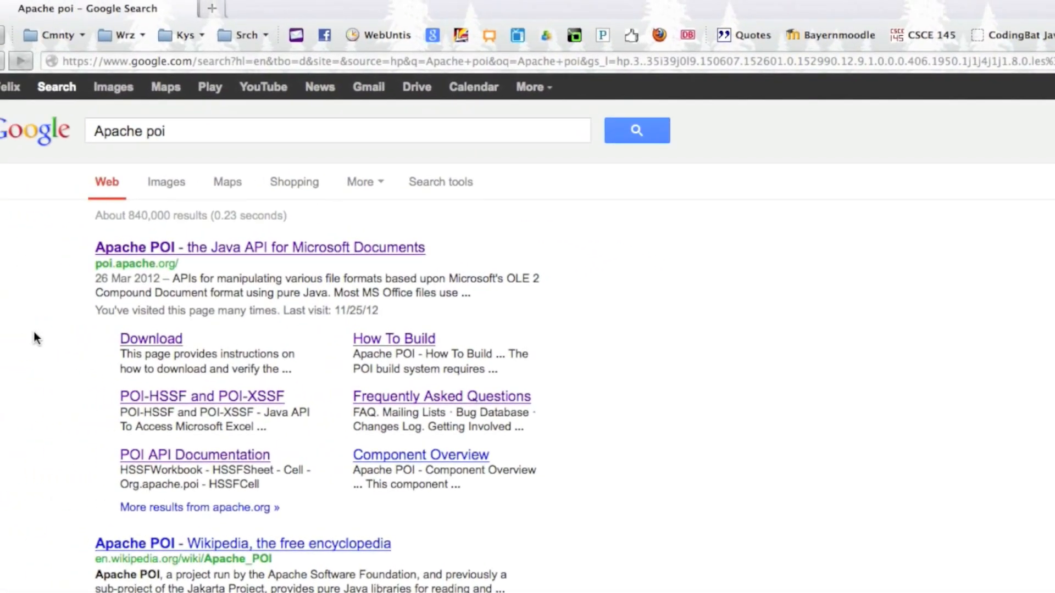
pyautogui.moveTo(135, 292)
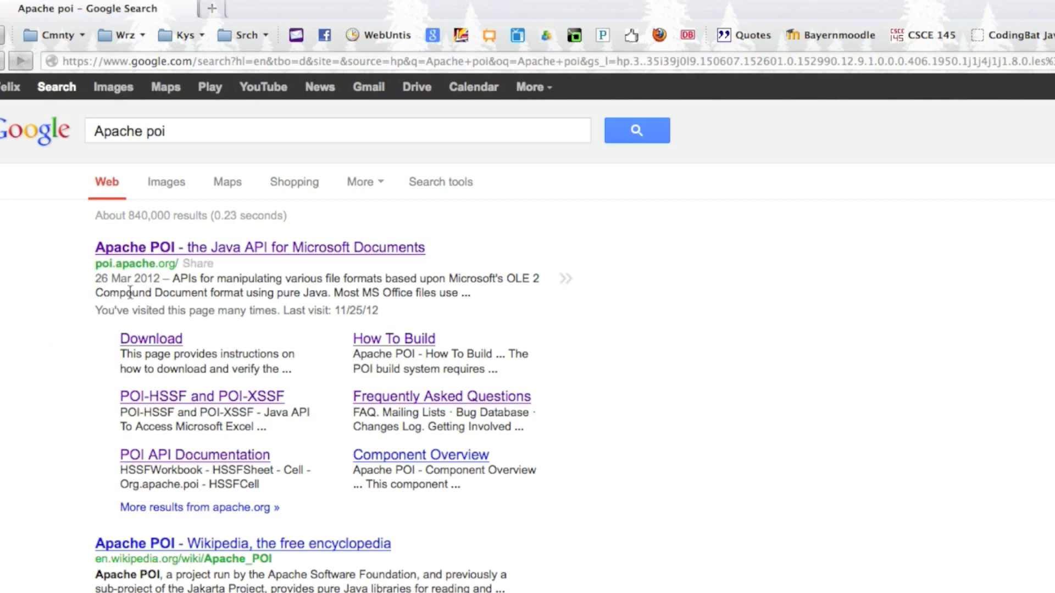
pyautogui.moveTo(222, 255)
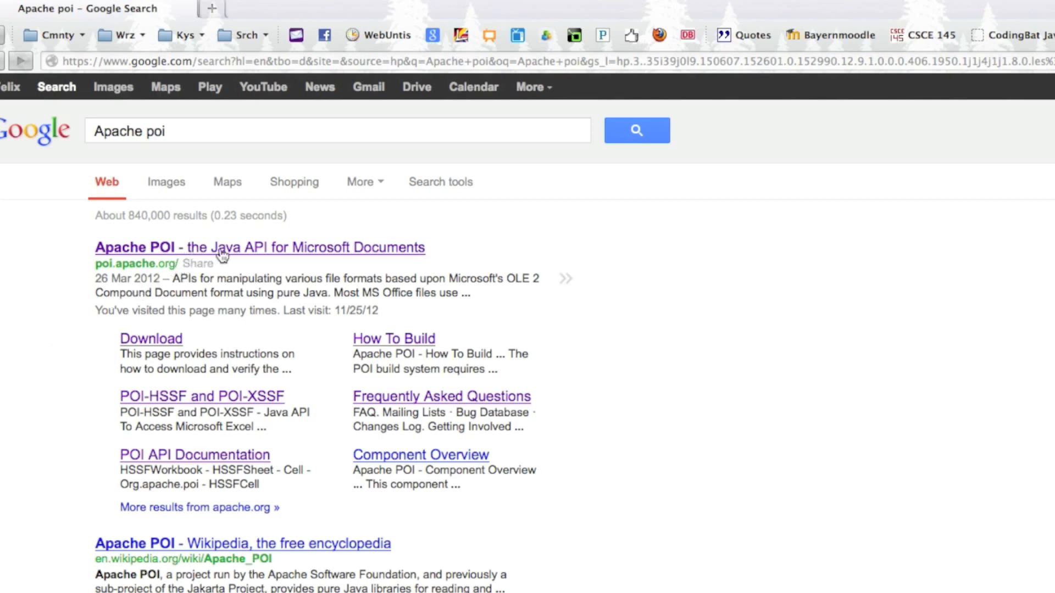
pyautogui.moveTo(146, 240)
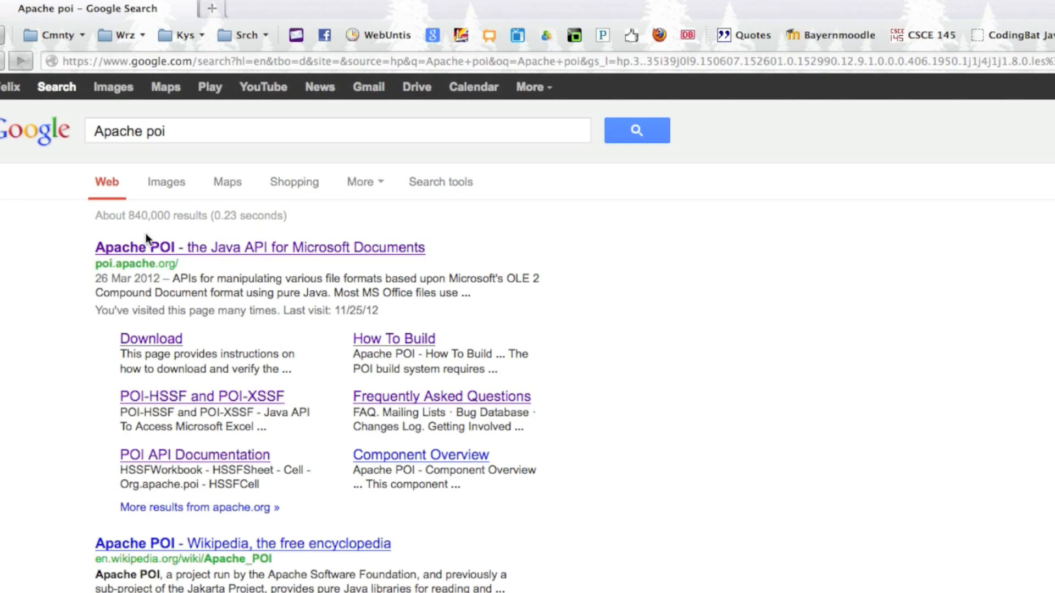
pyautogui.click(260, 247)
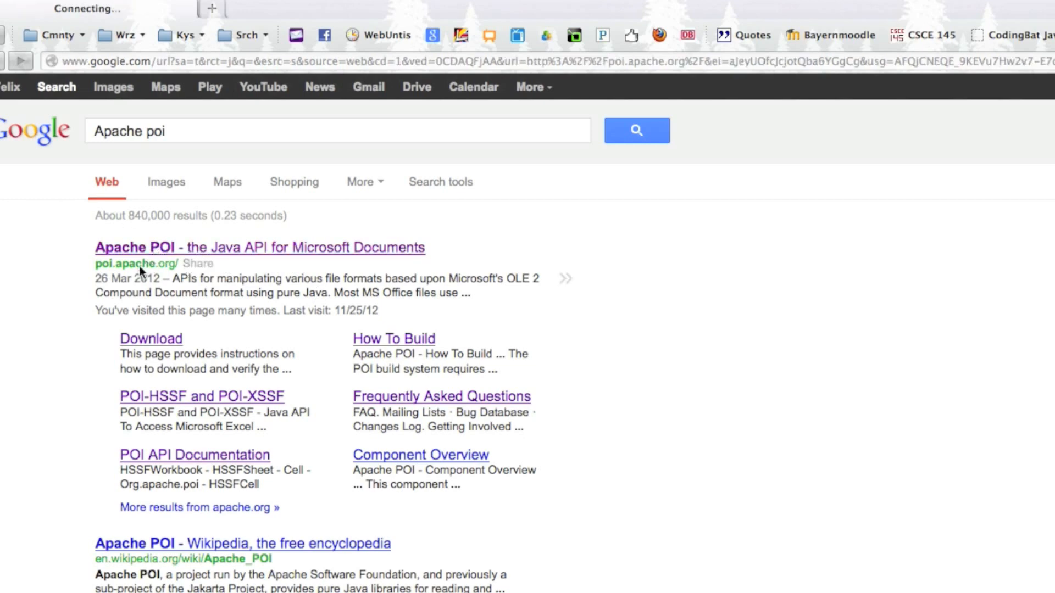
pyautogui.click(260, 247)
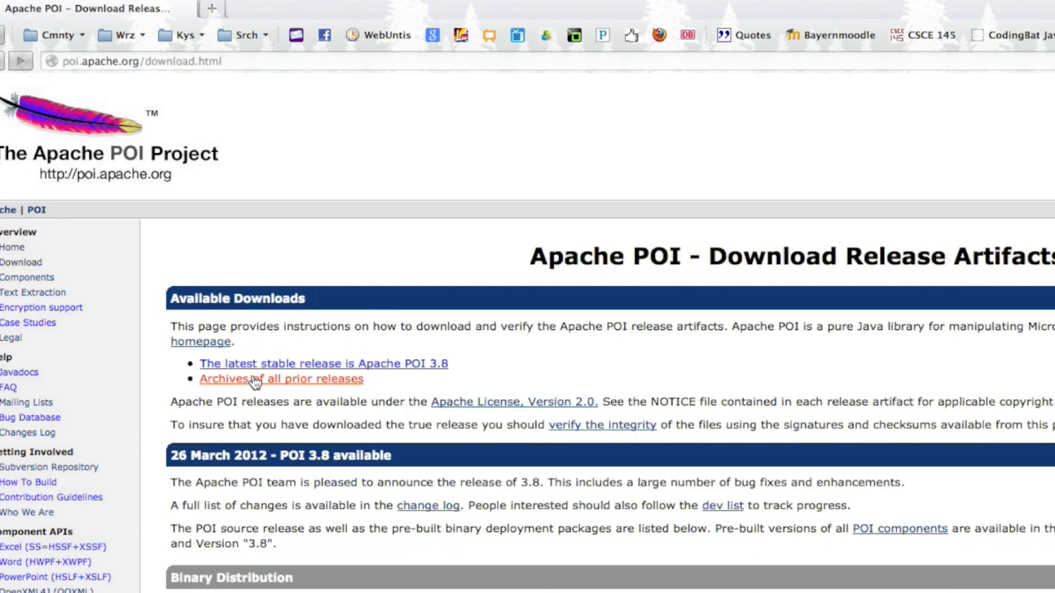
pyautogui.moveTo(420, 364)
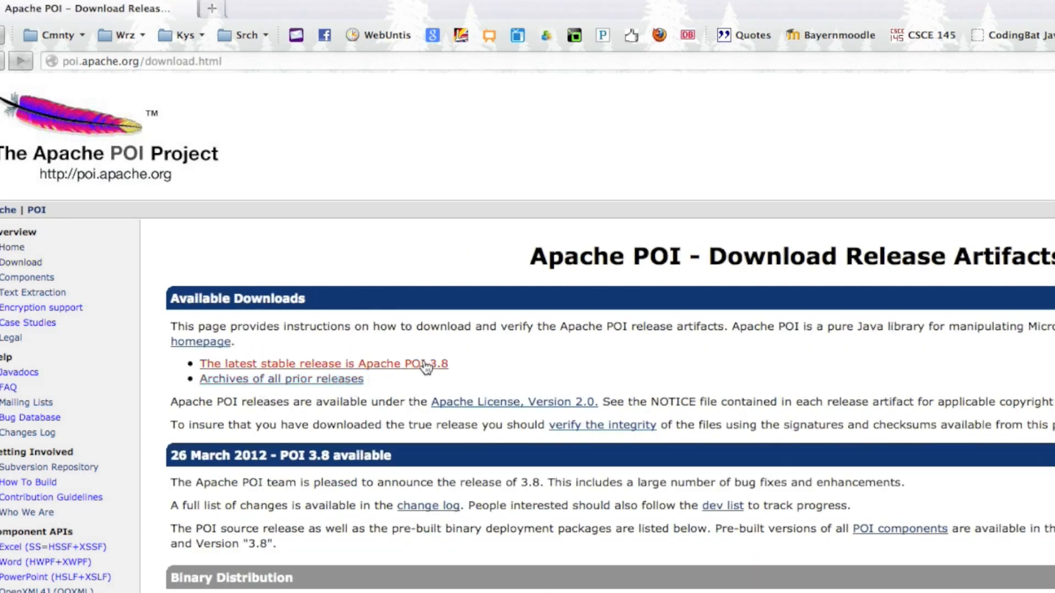
# Download poi-bin-3.8-20120326.zip for Apache POI 3.8 from the suggested mirror.
pyautogui.click(323, 363)
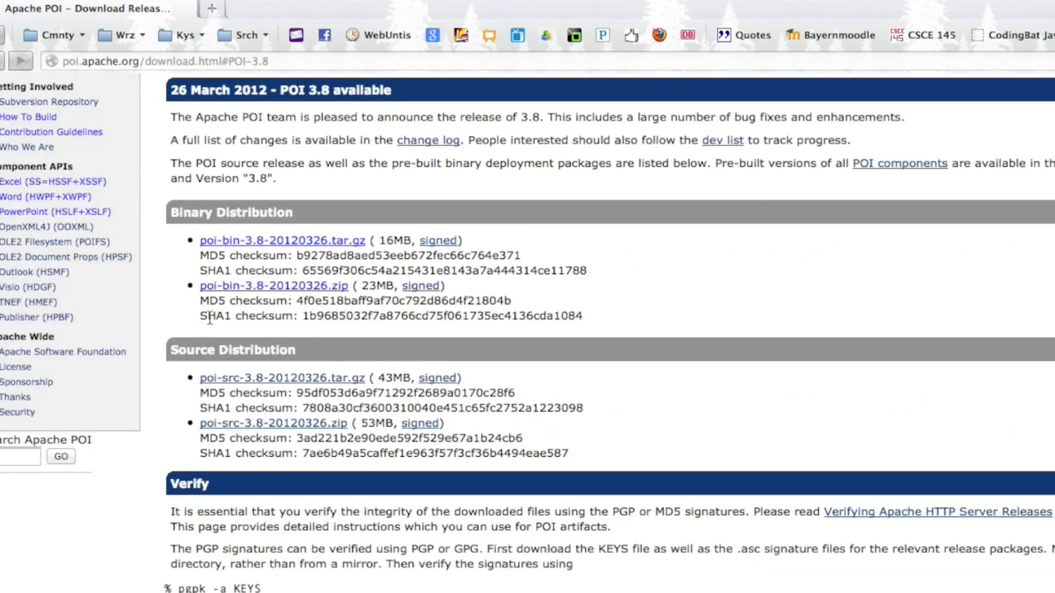
pyautogui.click(273, 286)
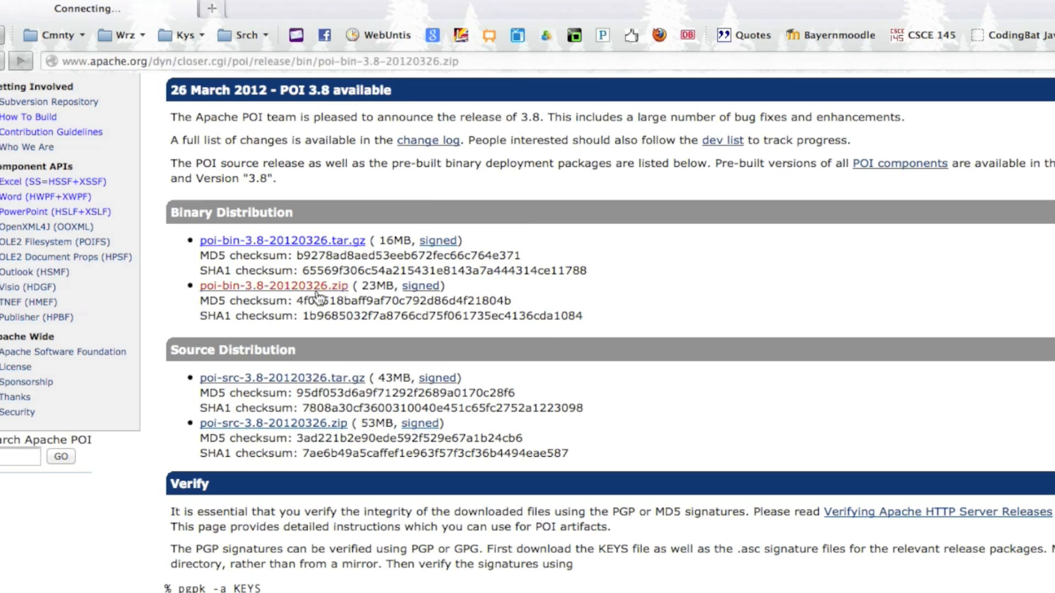
pyautogui.click(272, 285)
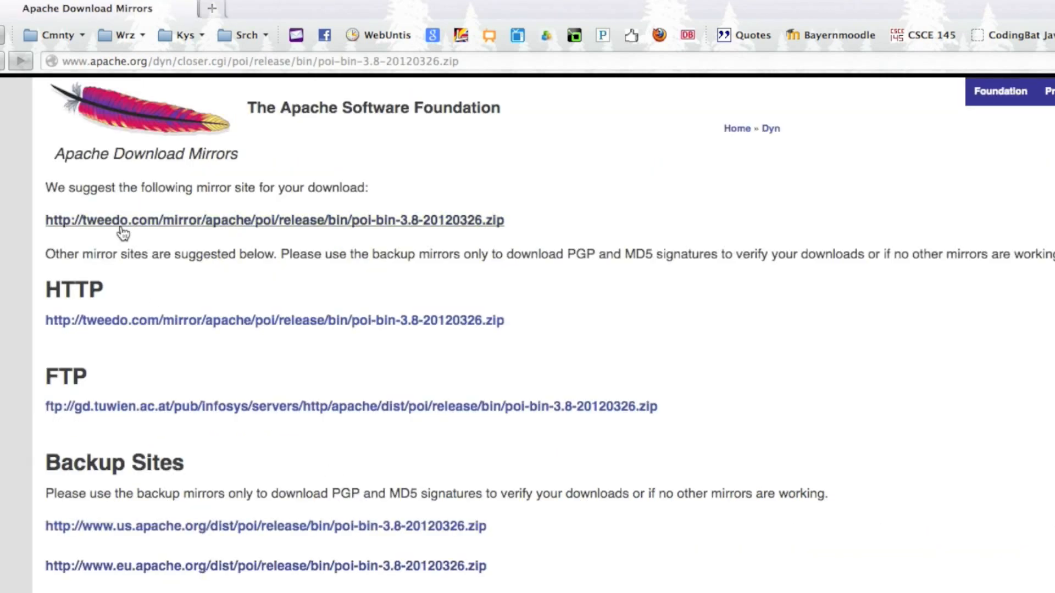
pyautogui.moveTo(401, 208)
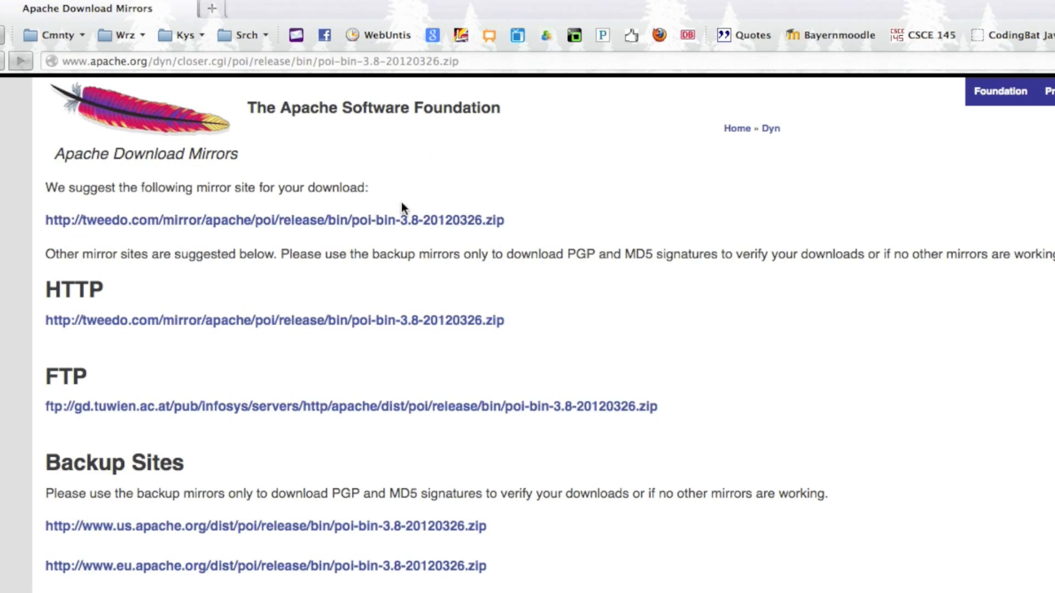
pyautogui.click(274, 220)
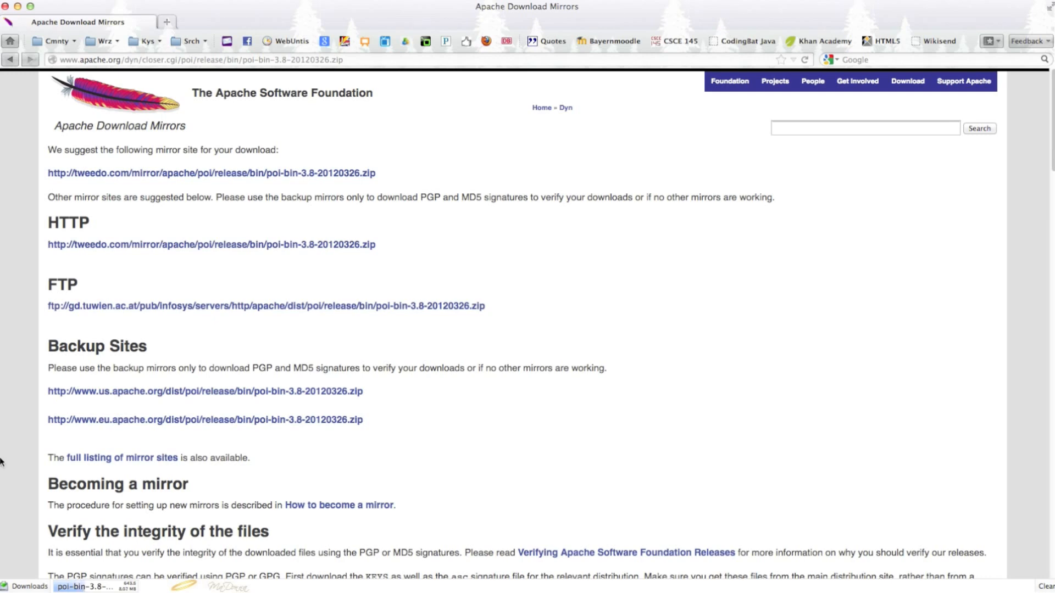
pyautogui.moveTo(168, 464)
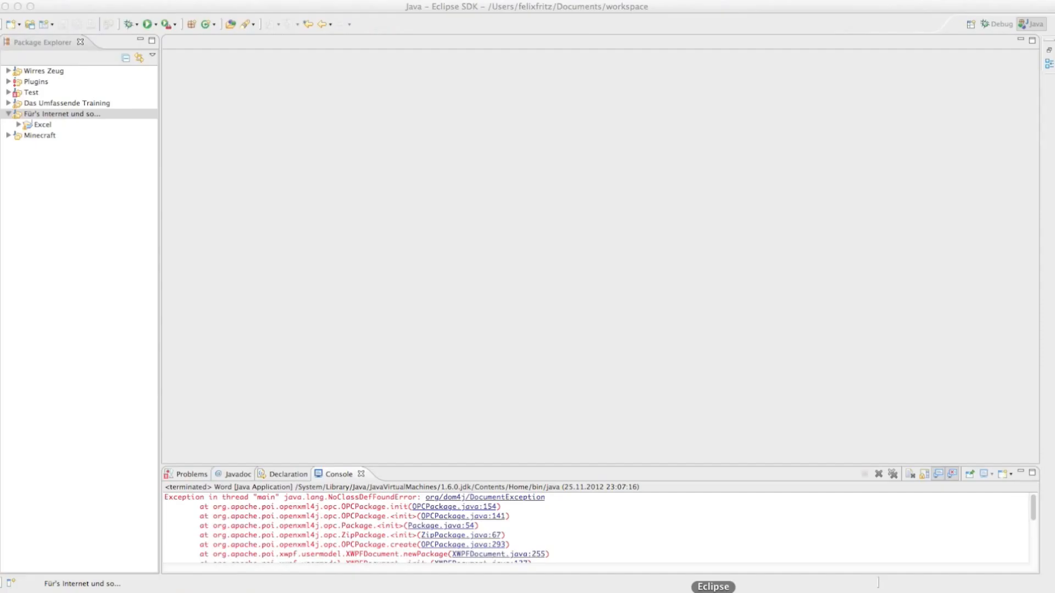
# Select the 'Für's Internet und so...' project group in Eclipse's Package Explorer.
pyautogui.click(62, 114)
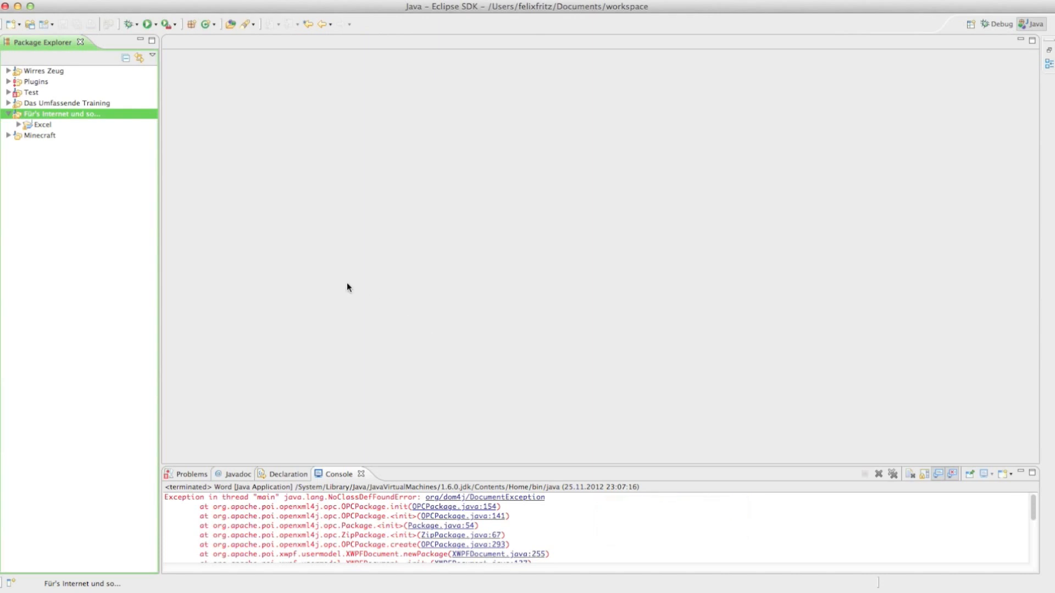
pyautogui.moveTo(198, 233)
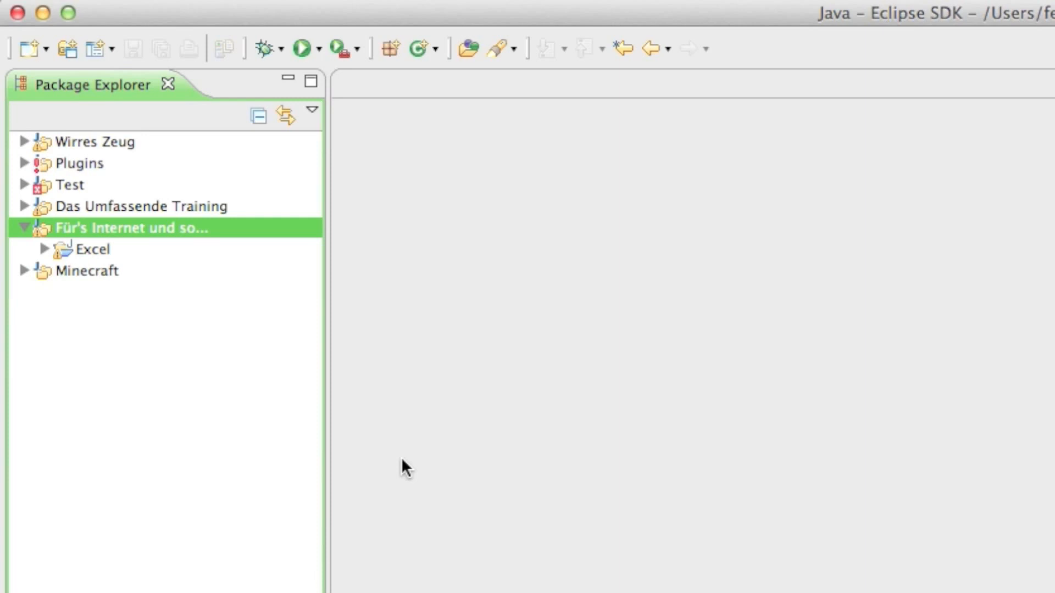
pyautogui.moveTo(392, 443)
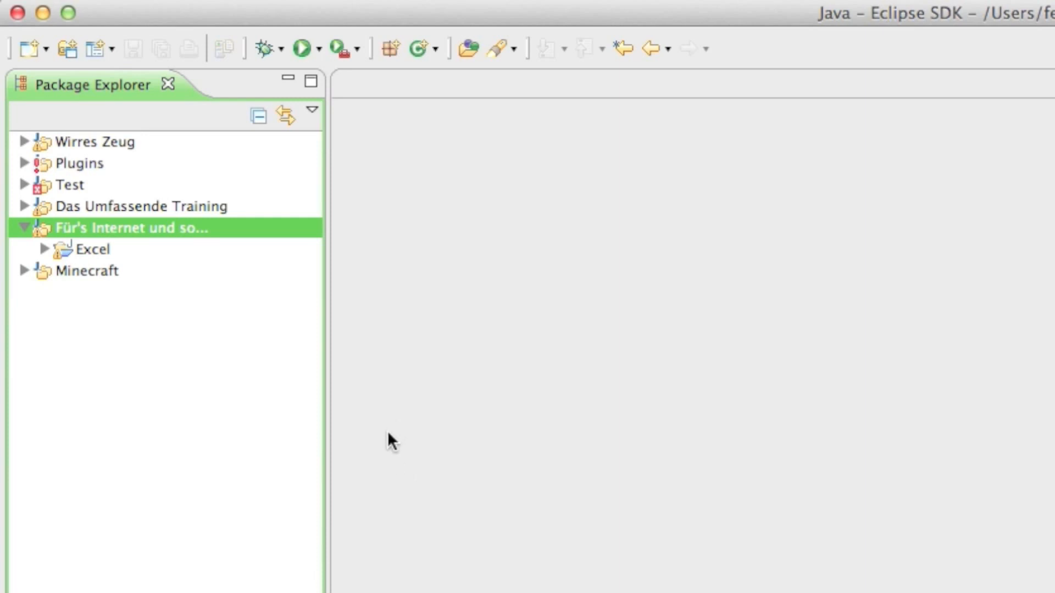
pyautogui.moveTo(389, 431)
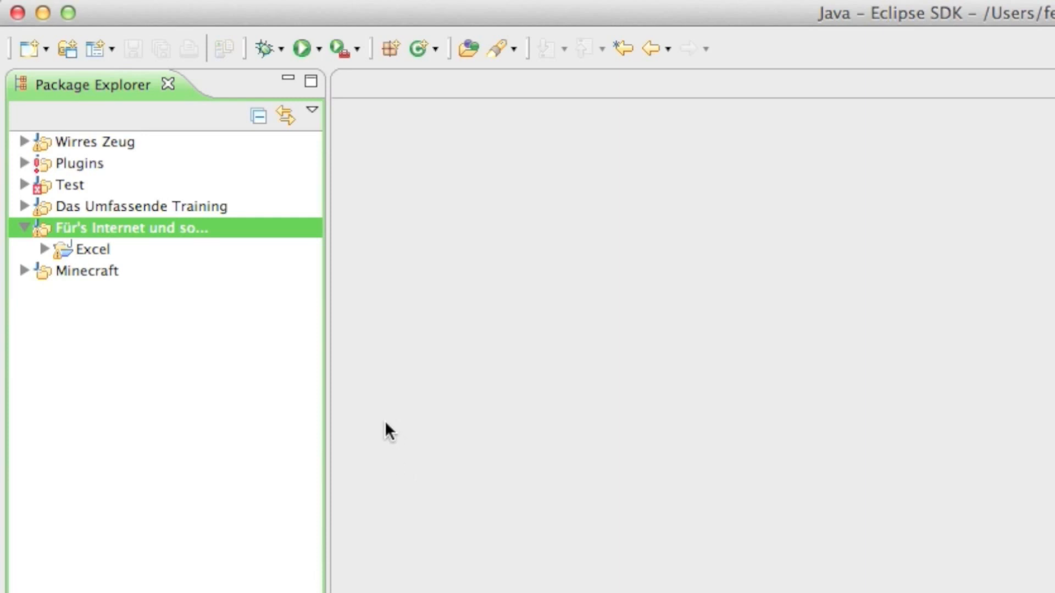
pyautogui.moveTo(148, 263)
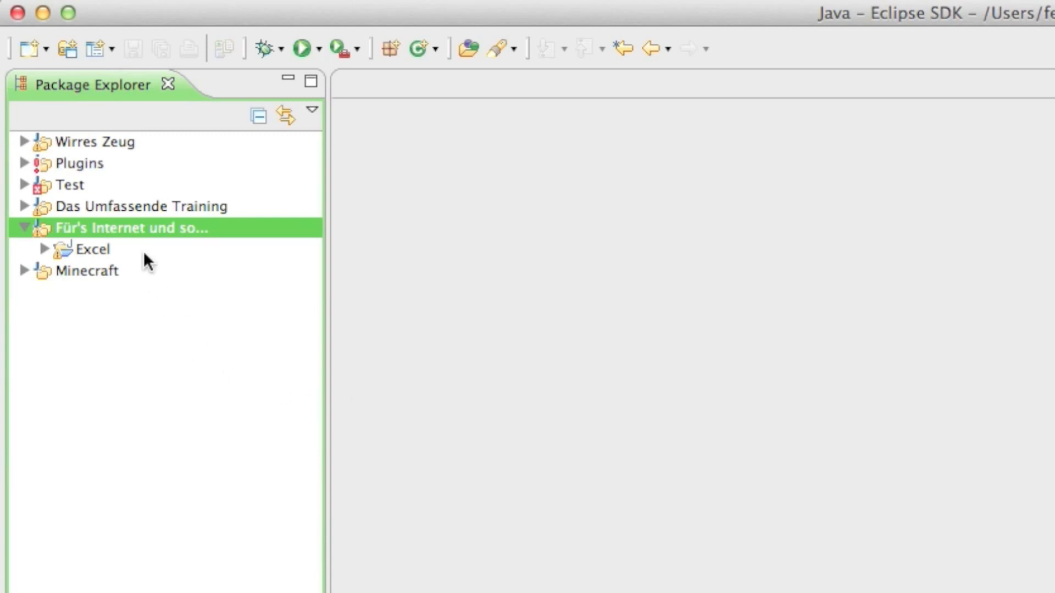
# Create a new Java project named Word in the project group.
pyautogui.rightClick(131, 228)
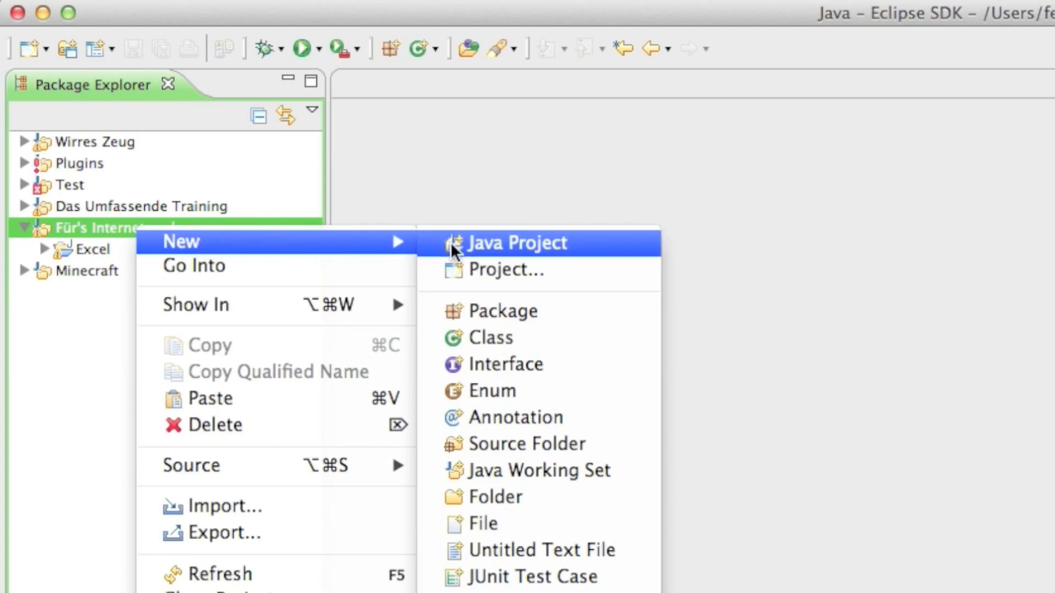
pyautogui.click(516, 242)
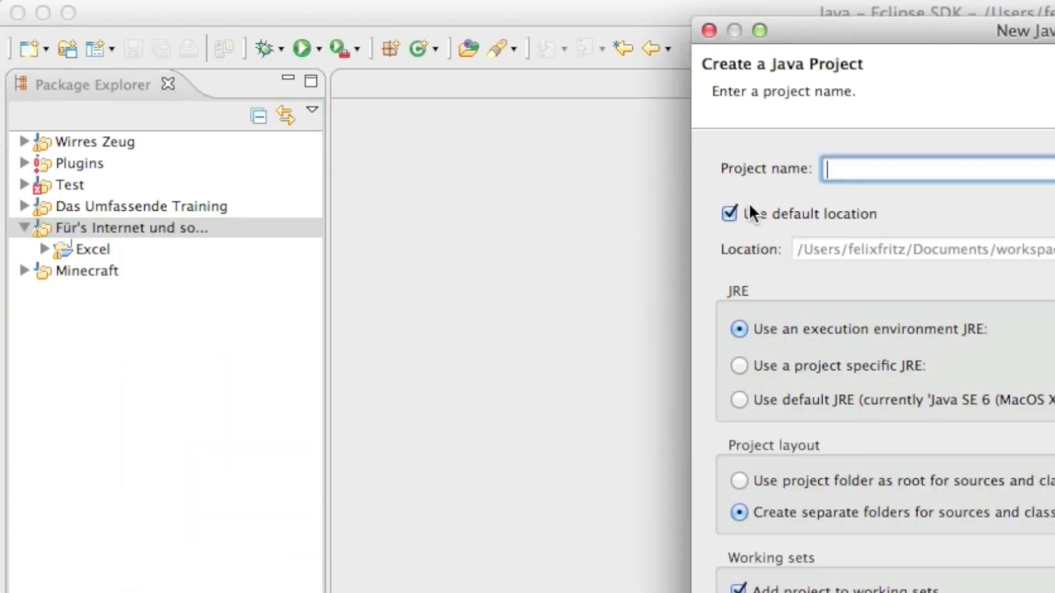
pyautogui.write('Word')
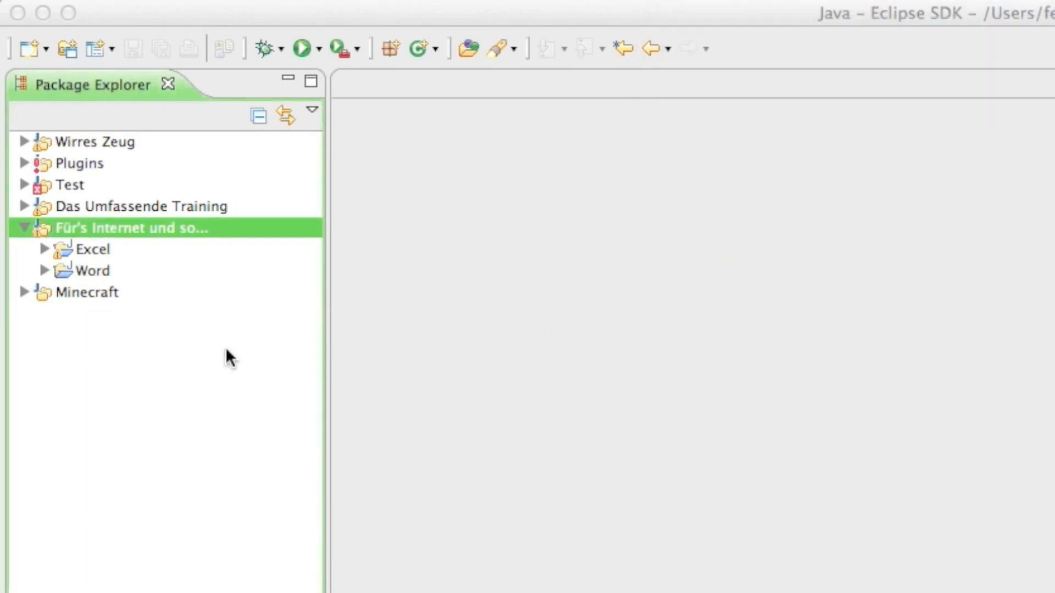
pyautogui.click(44, 271)
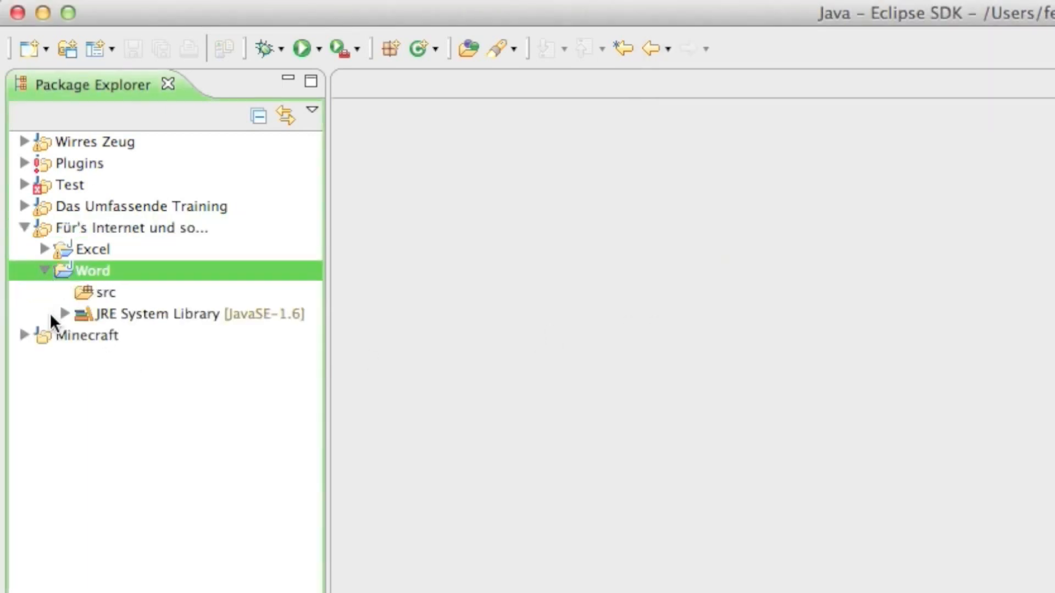
# Add a public class Word to the project's src folder and open Word.java.
pyautogui.click(106, 292)
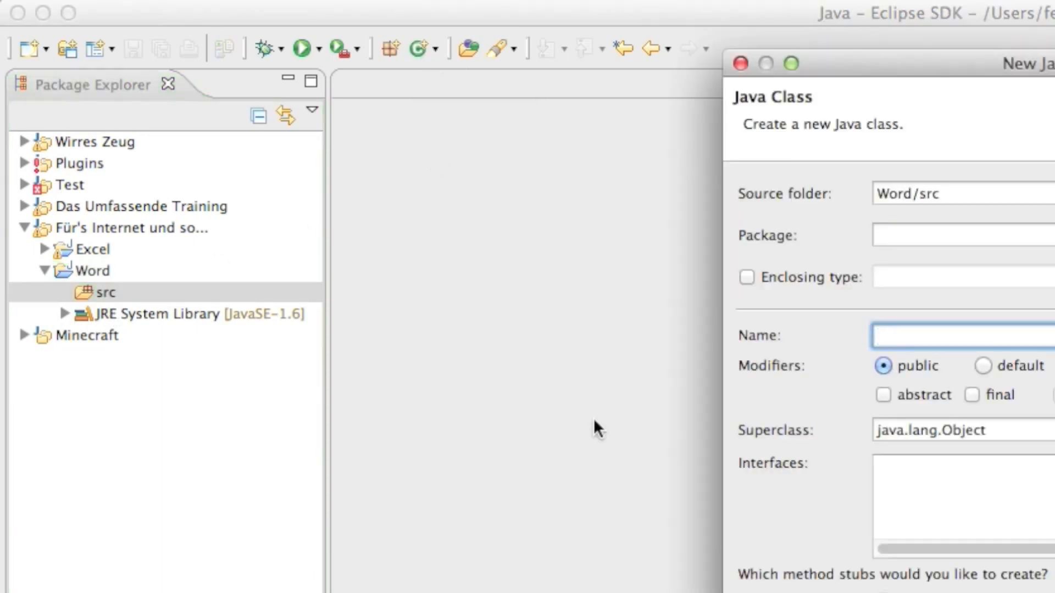
pyautogui.write('Word')
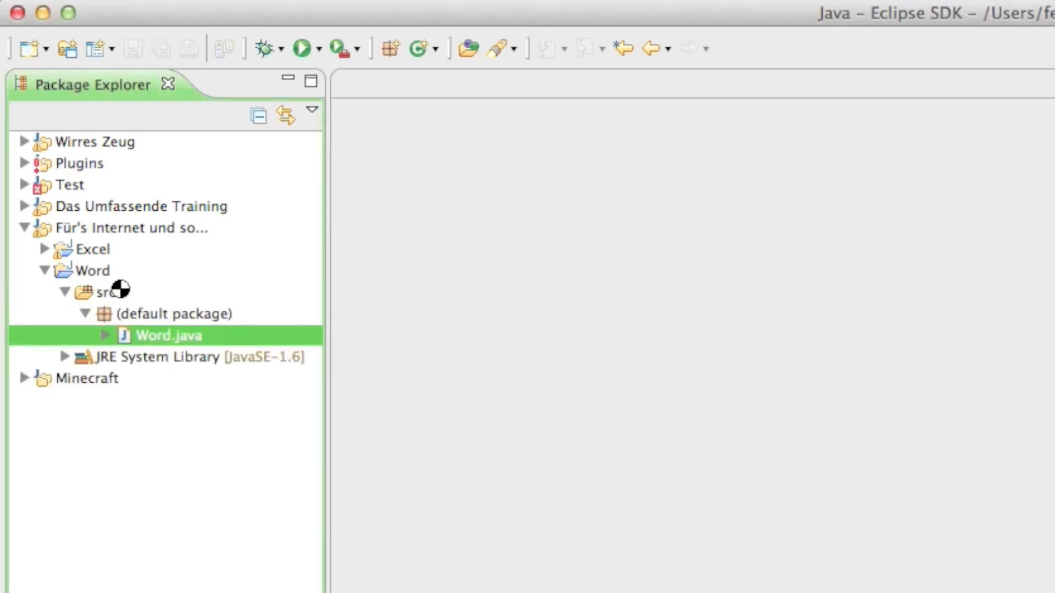
pyautogui.doubleClick(171, 335)
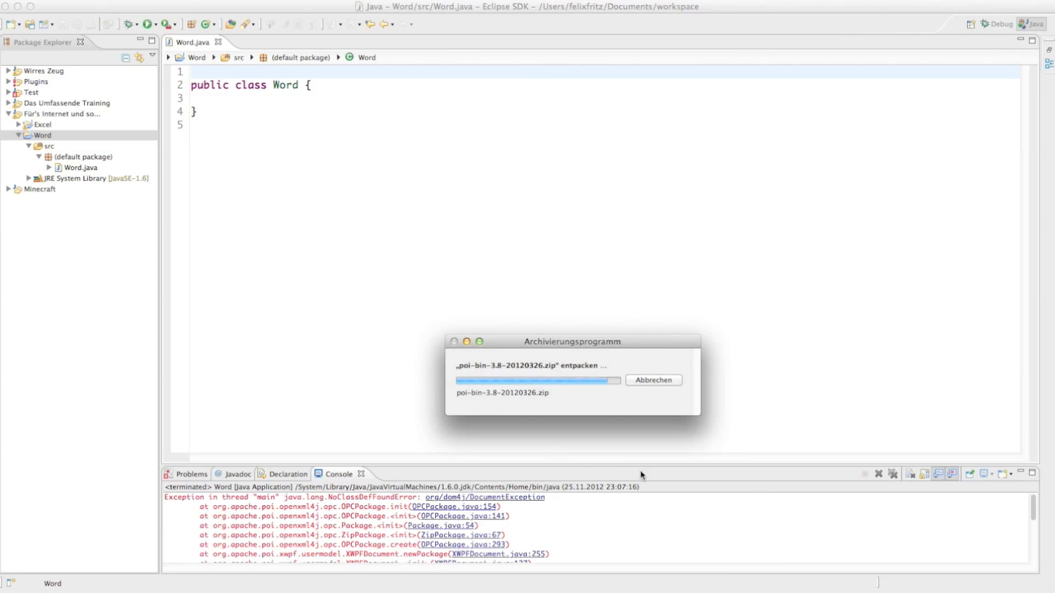
pyautogui.moveTo(851, 537)
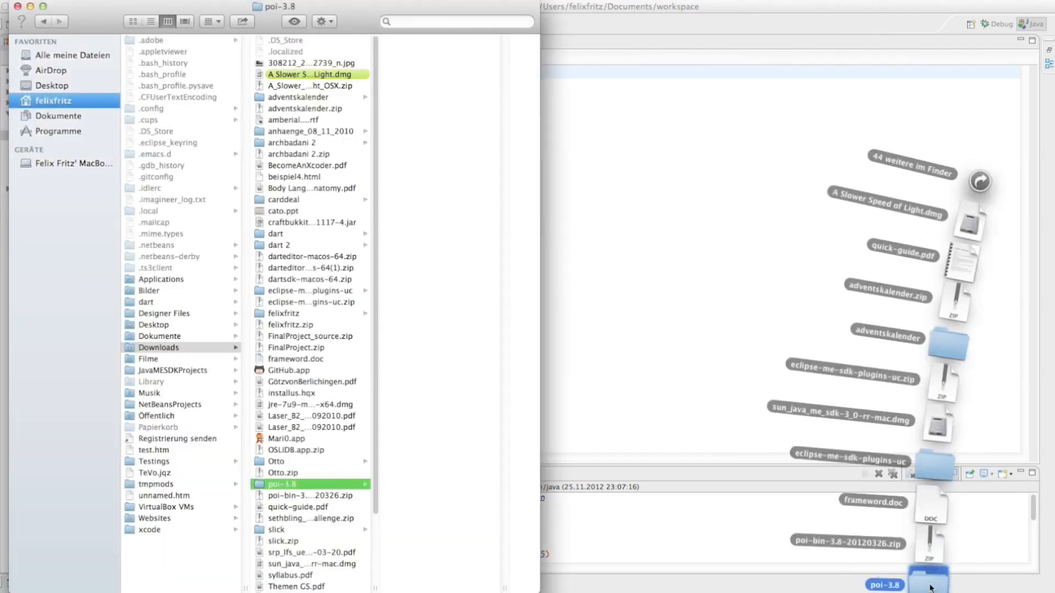
pyautogui.click(282, 484)
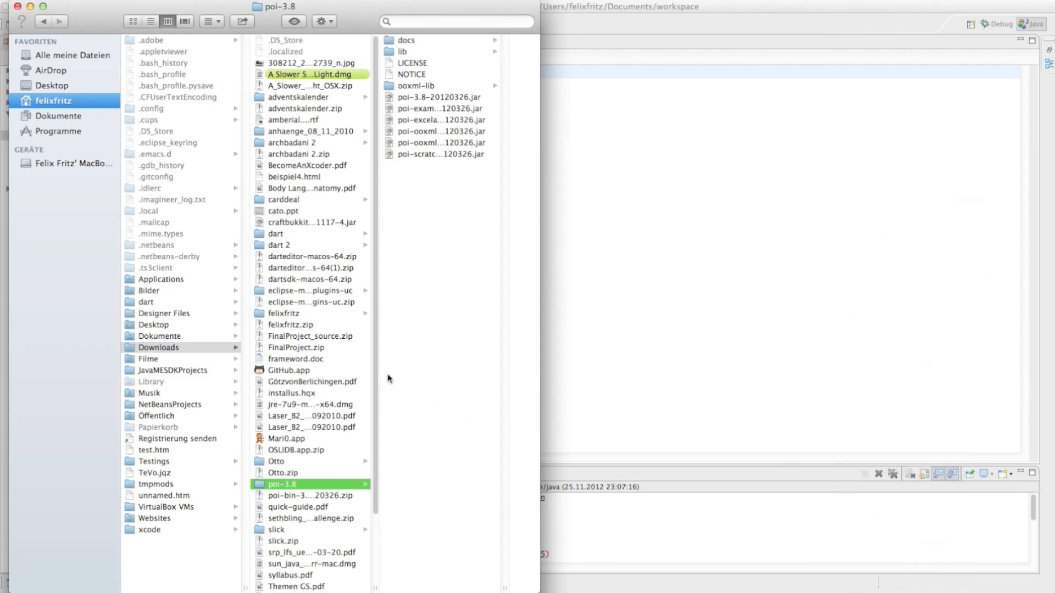
pyautogui.moveTo(393, 101)
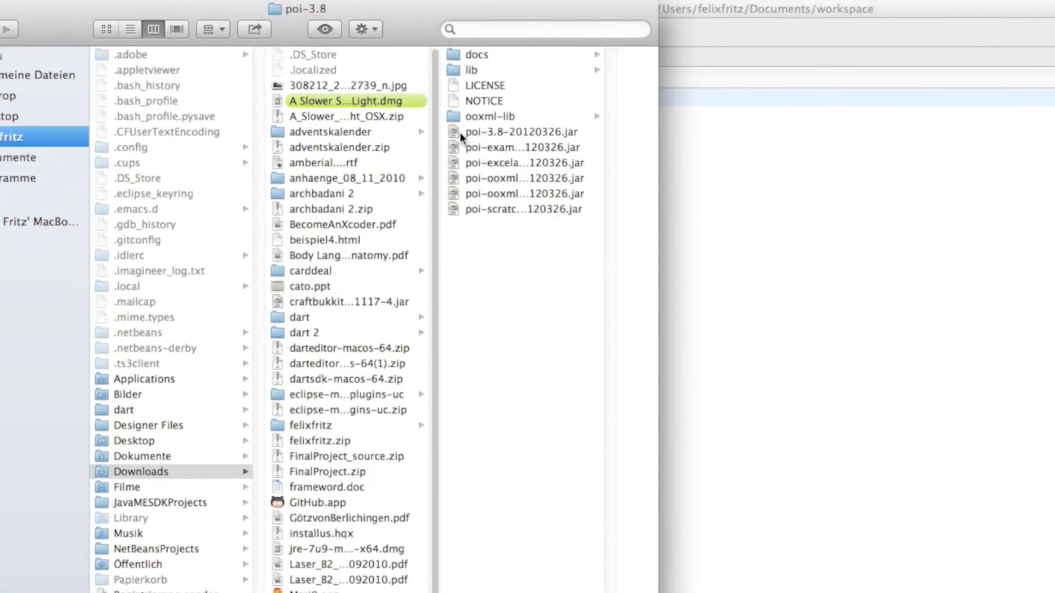
pyautogui.click(521, 132)
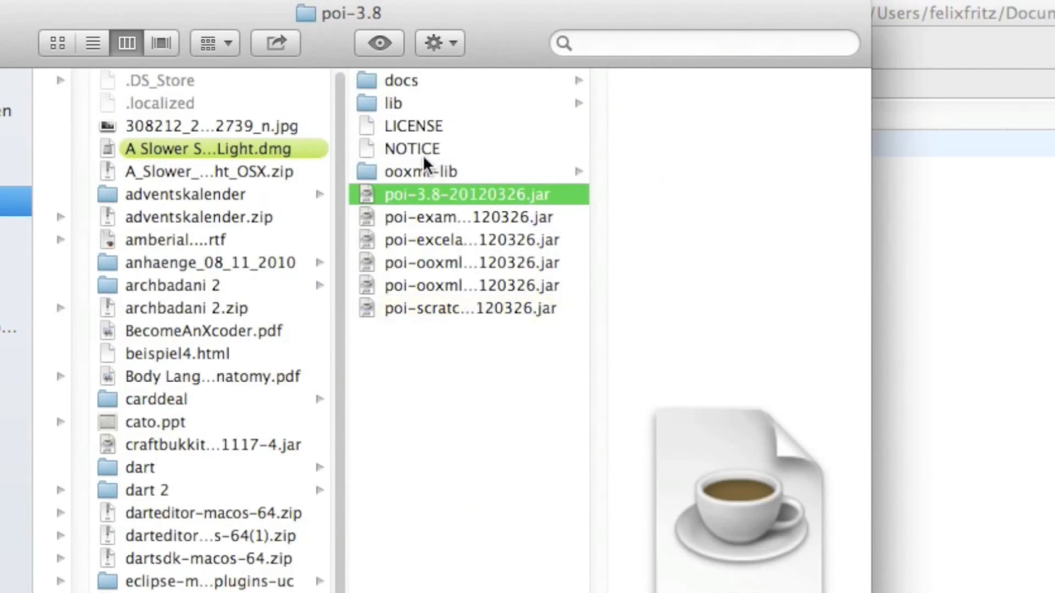
pyautogui.click(417, 80)
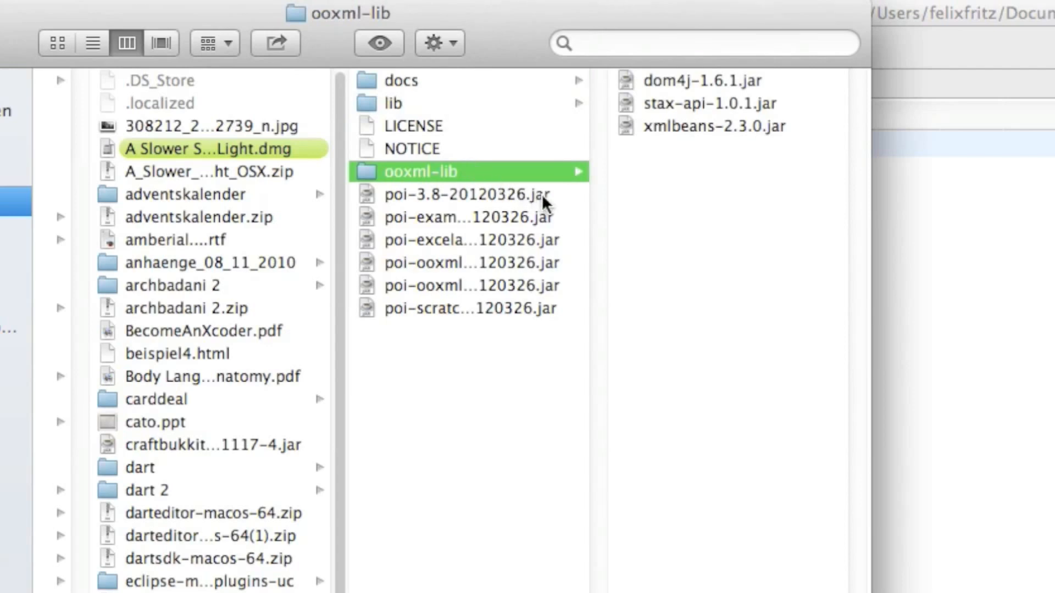
pyautogui.moveTo(450, 291)
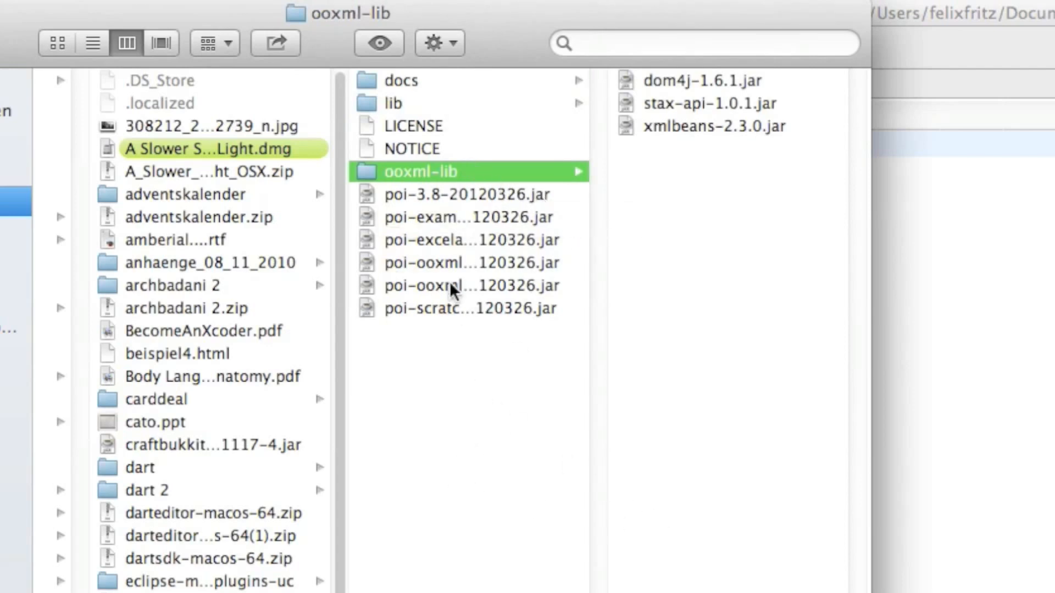
pyautogui.click(469, 308)
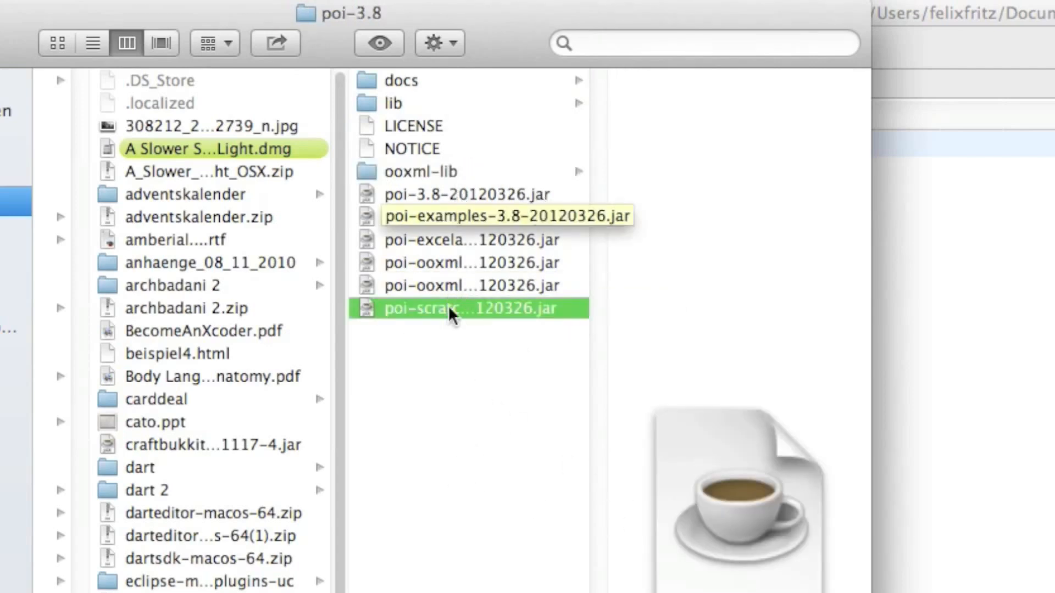
pyautogui.click(467, 195)
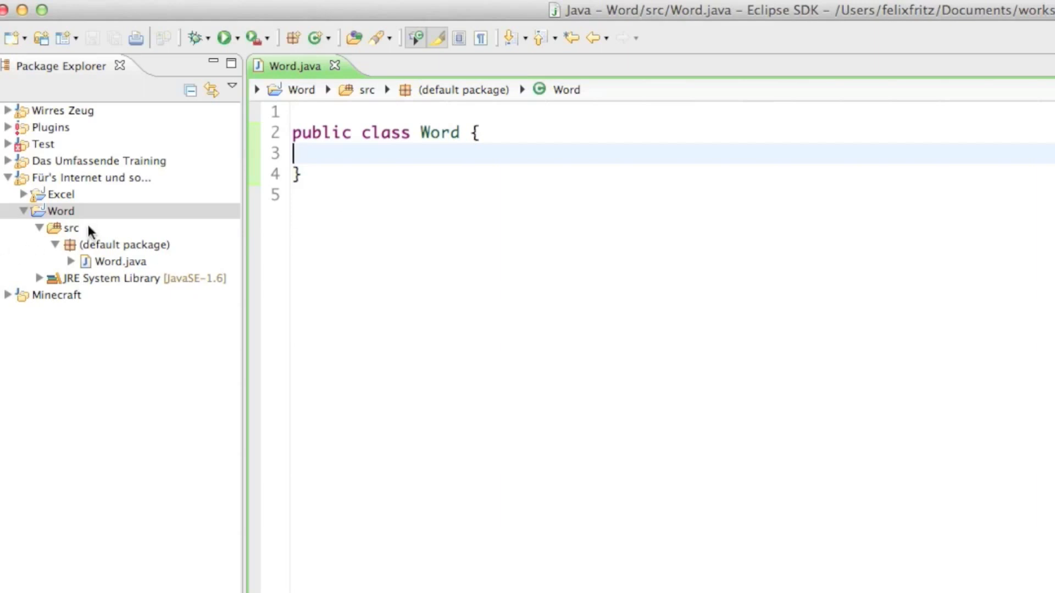
pyautogui.moveTo(81, 227)
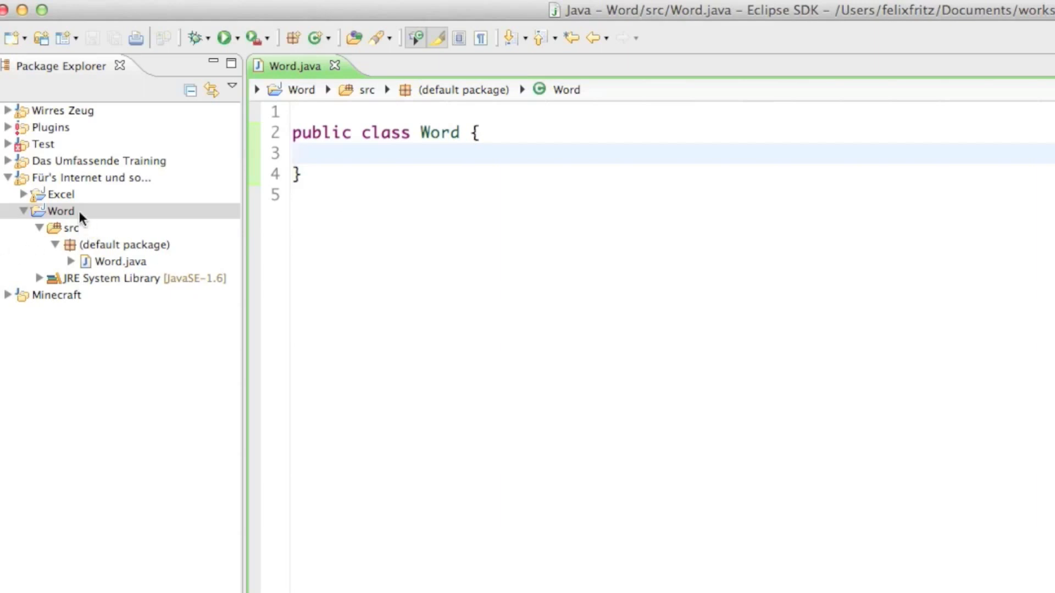
# Open Configure Build Path for the Word project from its context menu.
pyautogui.click(60, 210)
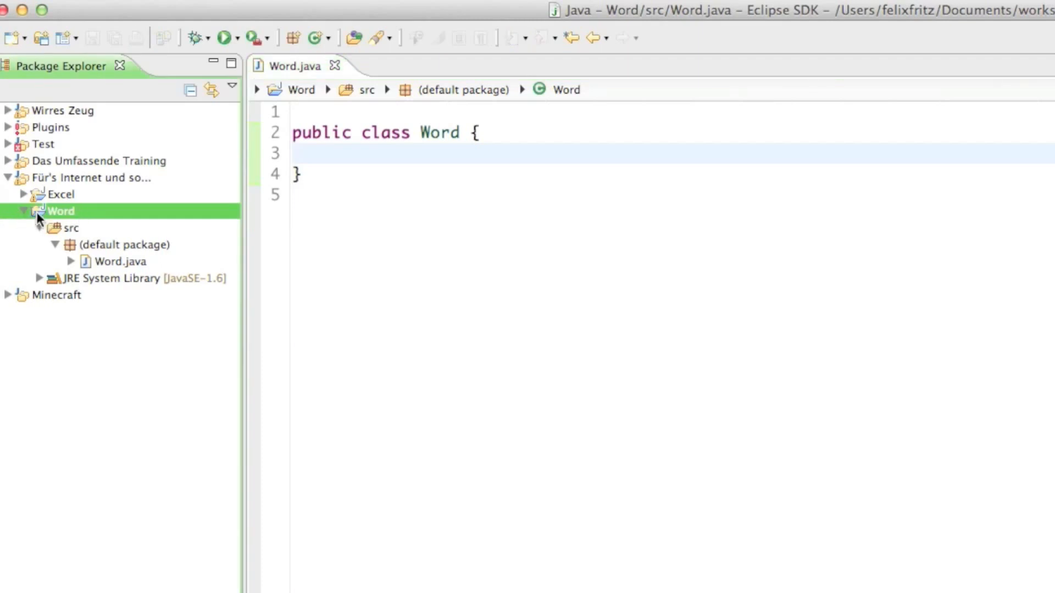
pyautogui.rightClick(60, 211)
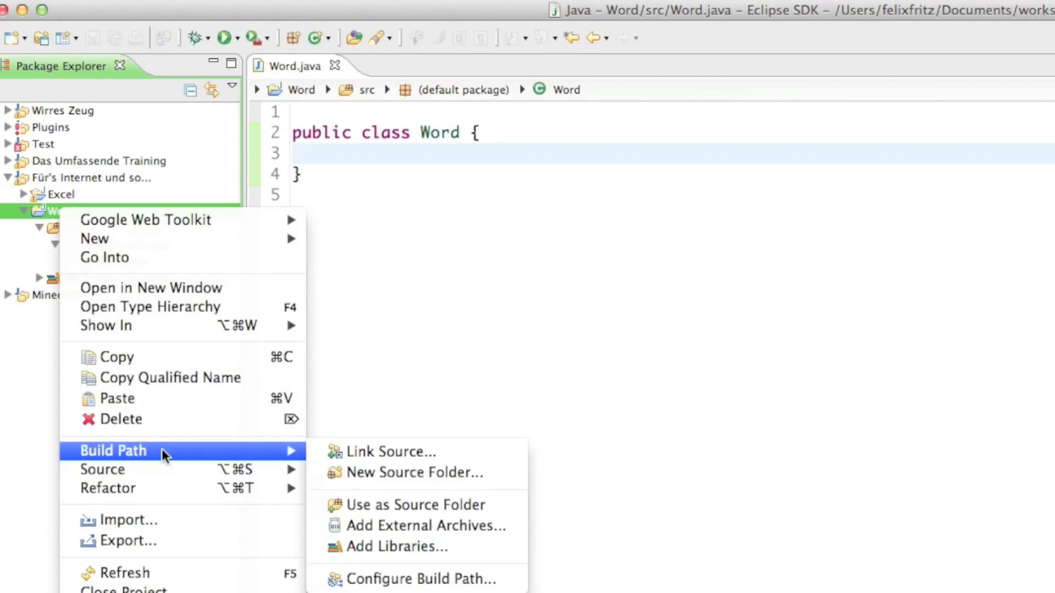
pyautogui.moveTo(415, 579)
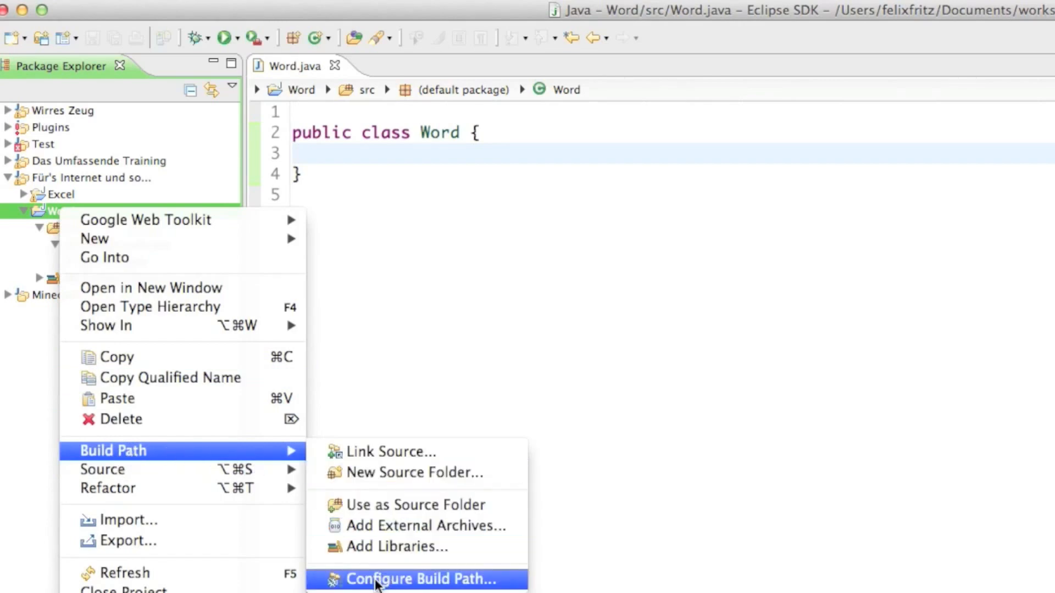
pyautogui.click(411, 578)
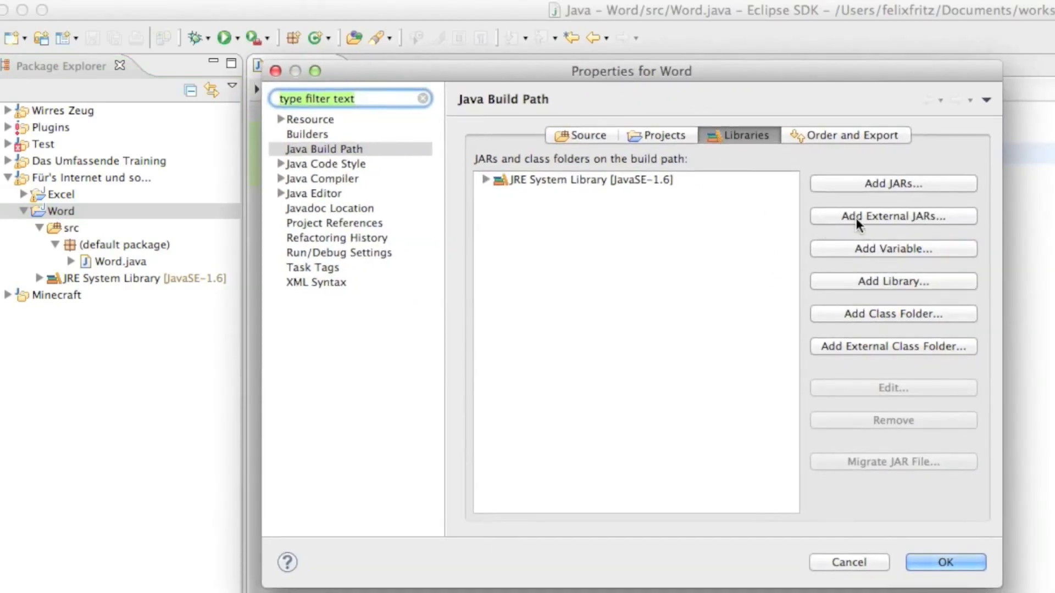
# Browse Add External JARs from the home folder into the poi-3.8 folder.
pyautogui.click(893, 216)
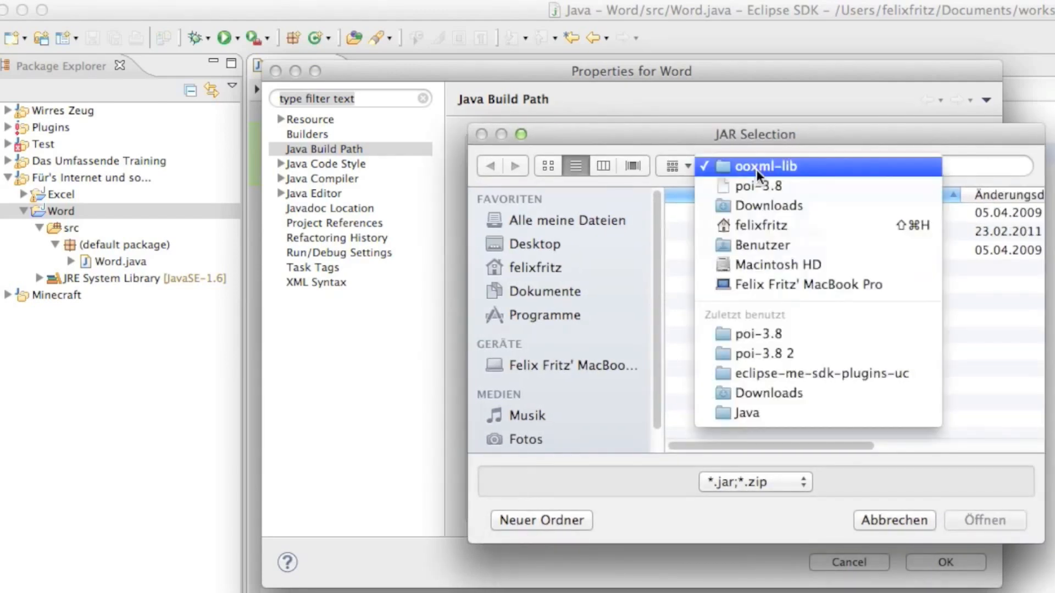
pyautogui.click(760, 166)
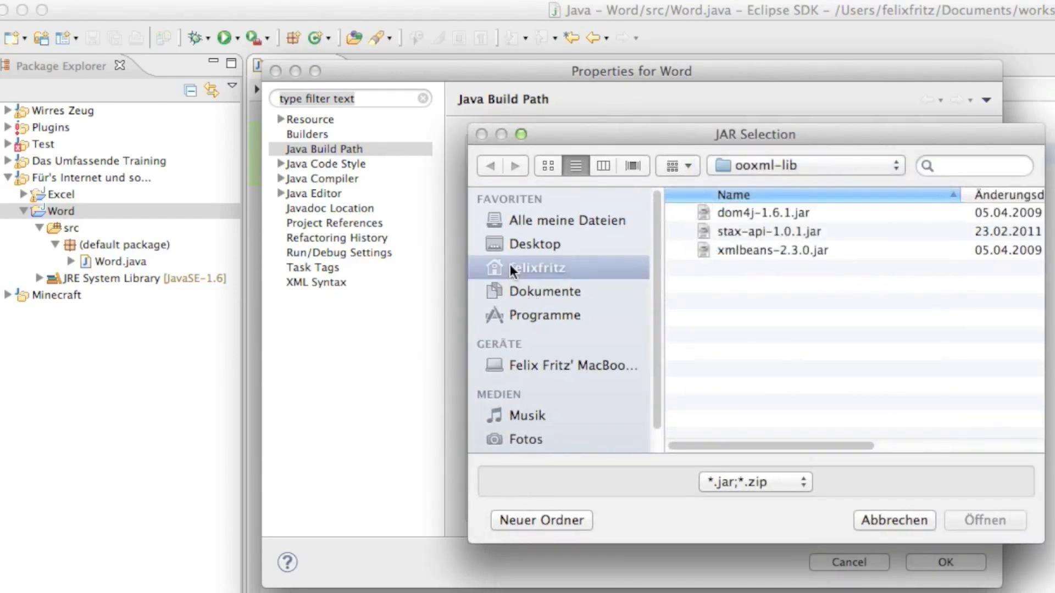
pyautogui.click(536, 267)
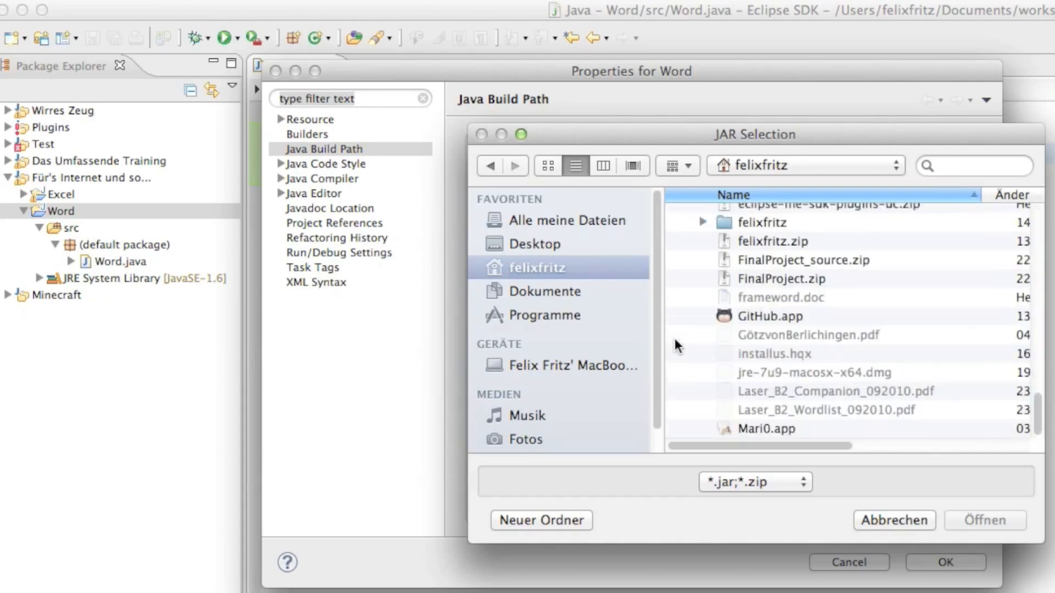
pyautogui.scroll(3)
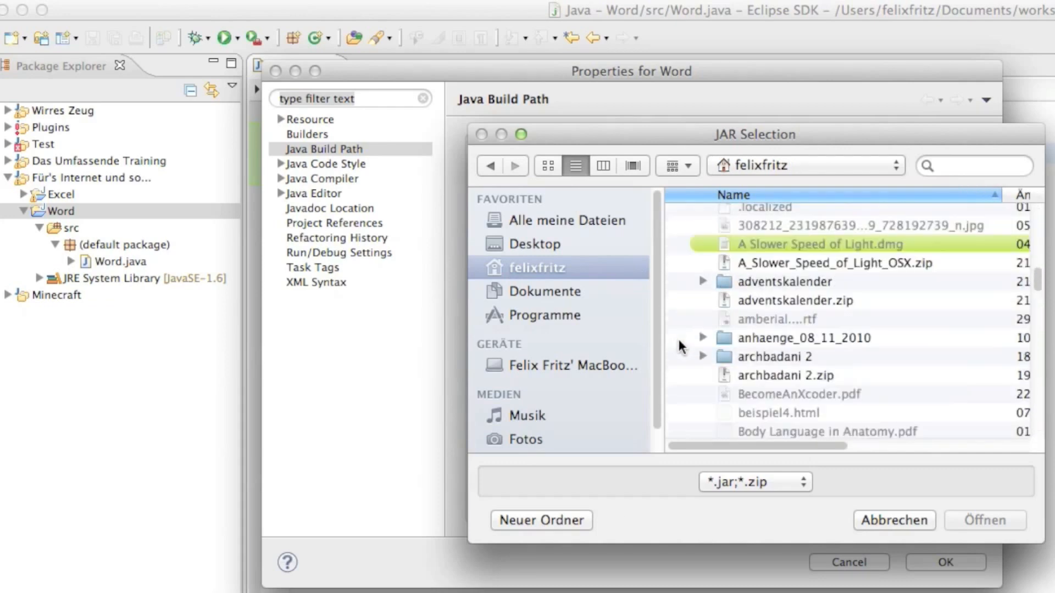
pyautogui.scroll(3)
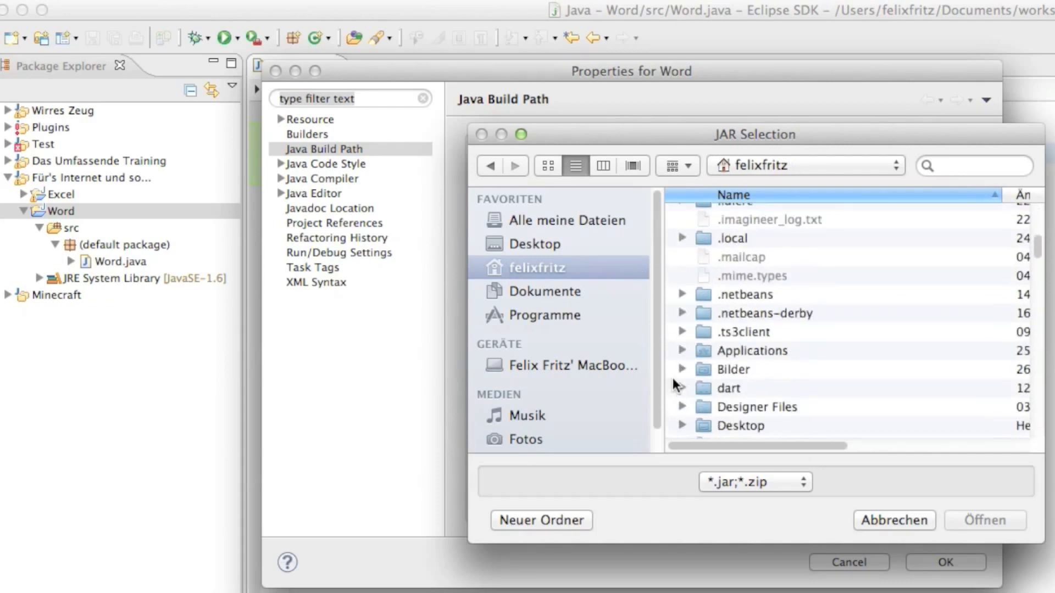
pyautogui.scroll(-3)
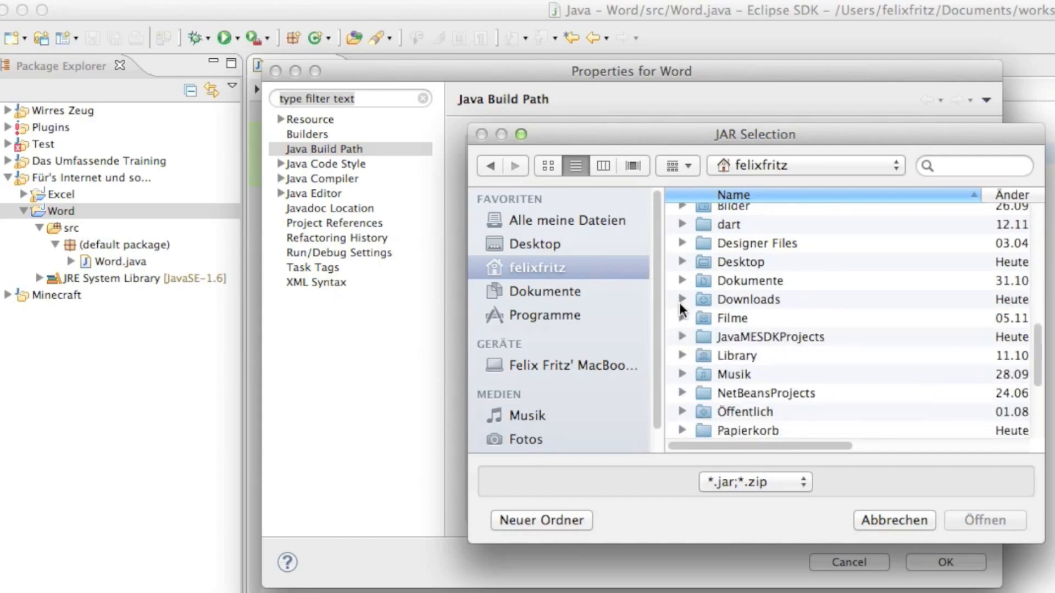
pyautogui.scroll(3)
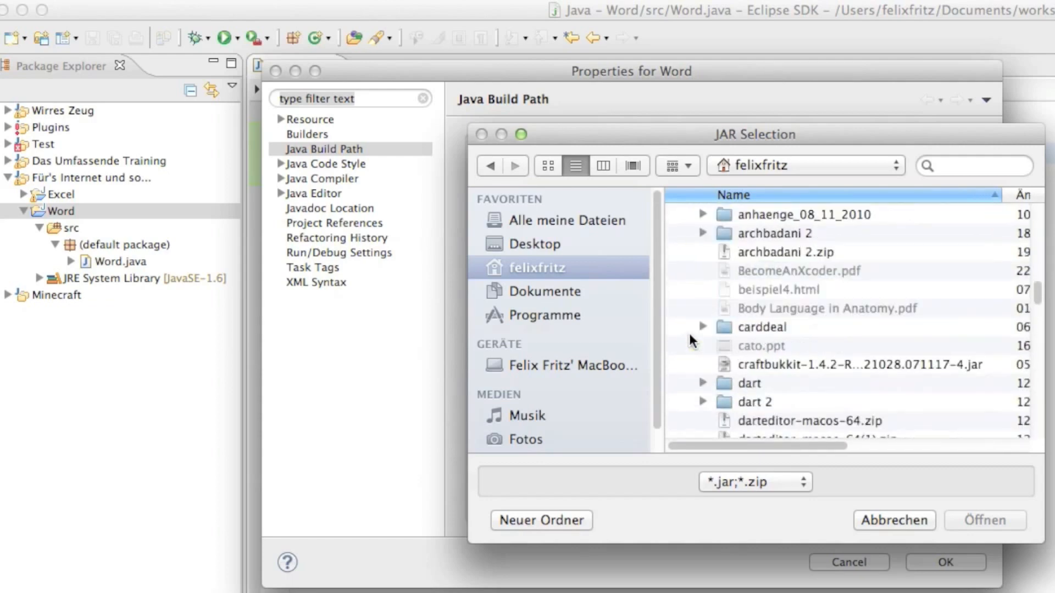
pyautogui.scroll(-3)
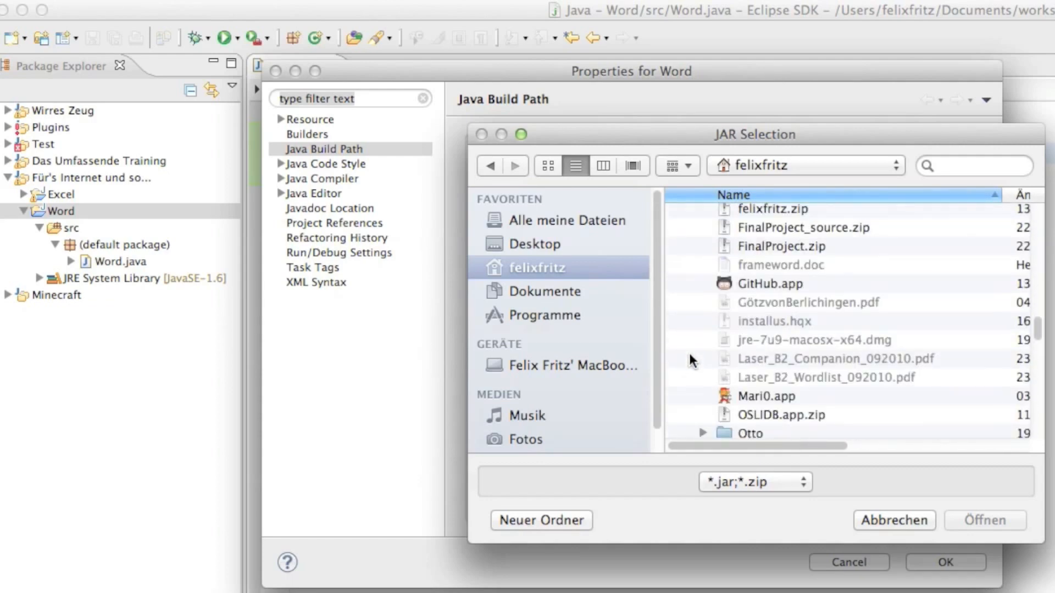
pyautogui.click(702, 366)
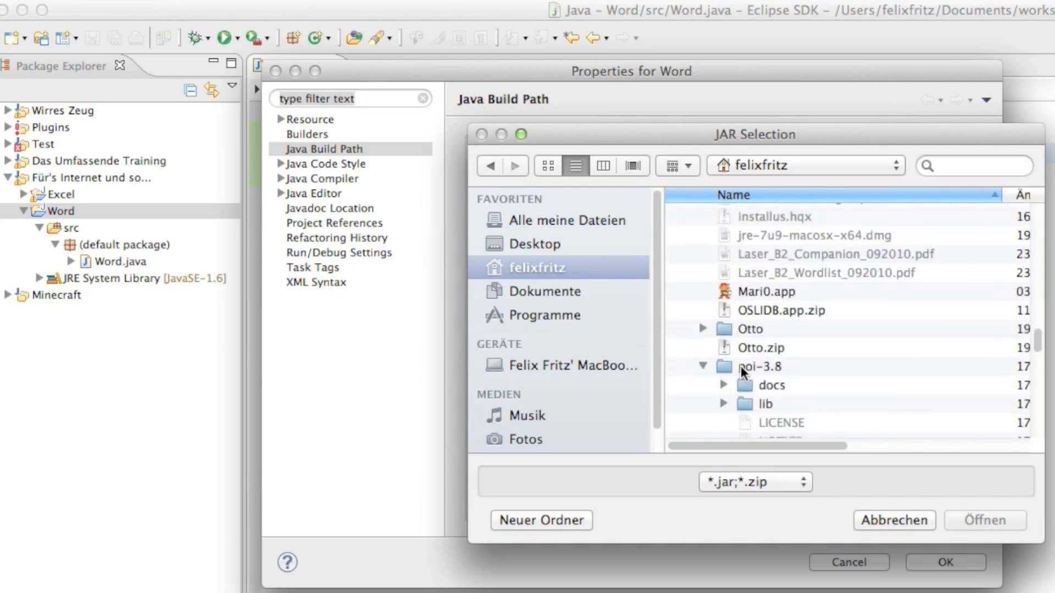
pyautogui.click(759, 366)
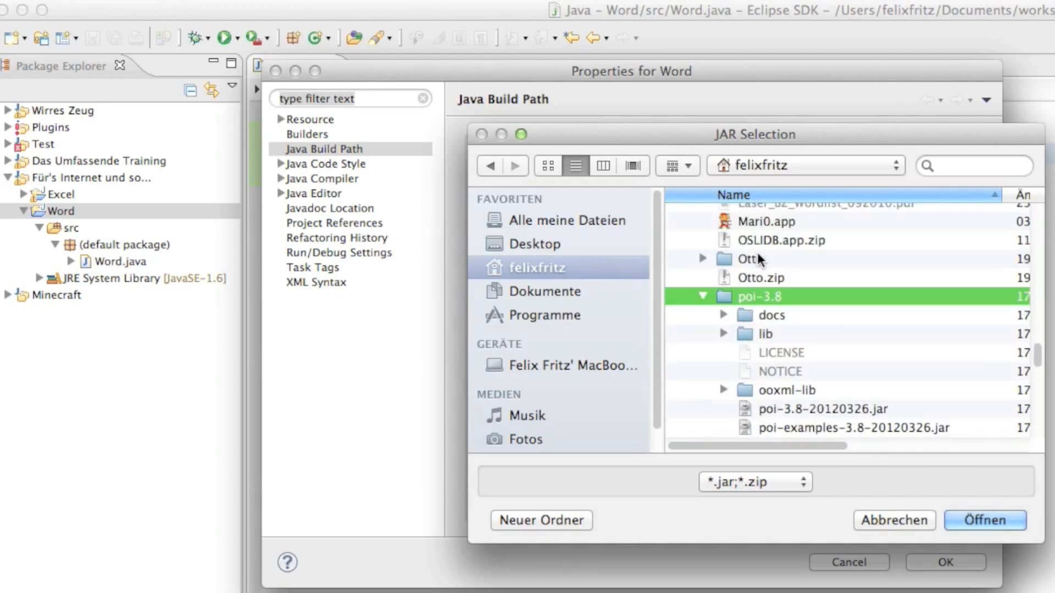
pyautogui.doubleClick(758, 296)
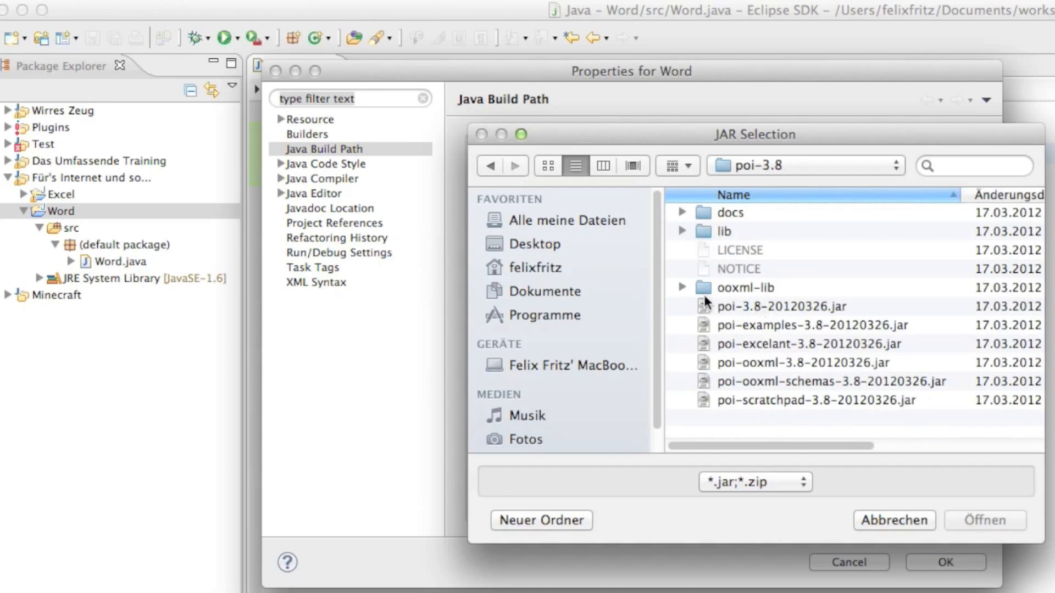
pyautogui.moveTo(762, 317)
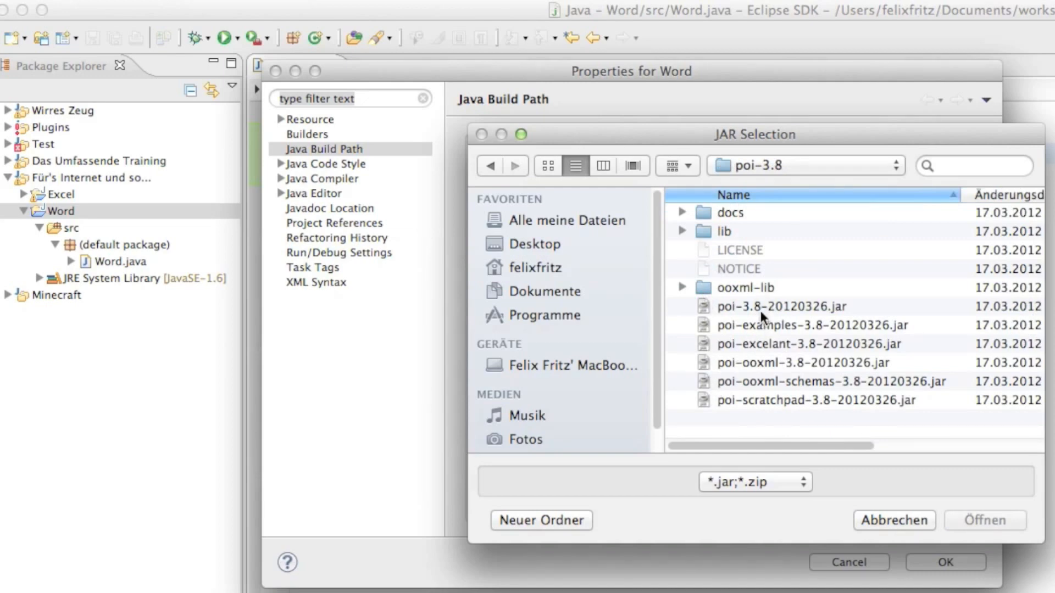
# Add the poi, poi-ooxml, poi-ooxml-schemas and poi-scratchpad 3.8 JARs to the build path.
pyautogui.click(780, 306)
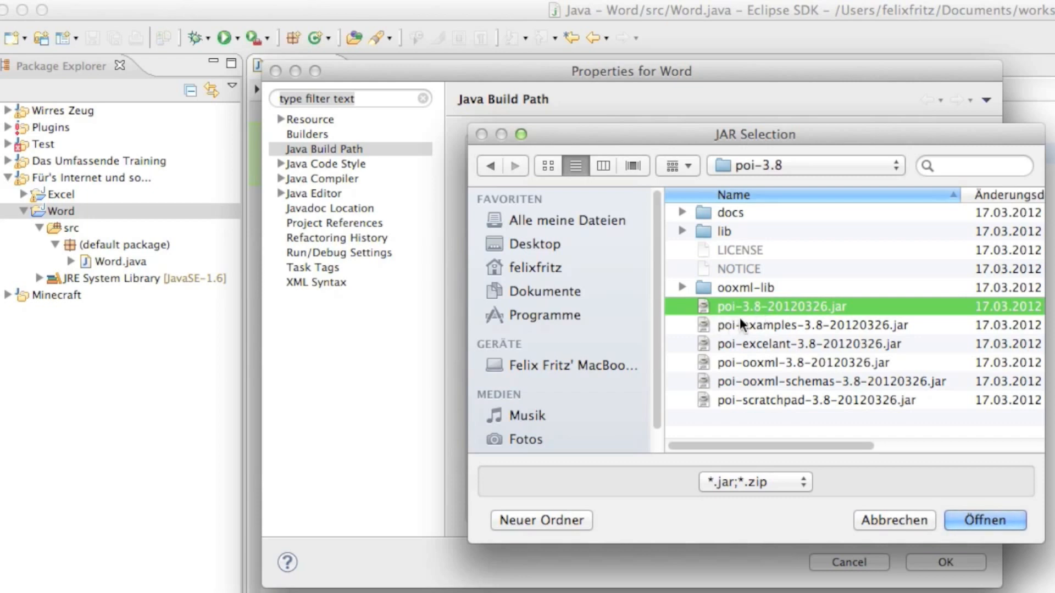
pyautogui.moveTo(750, 309)
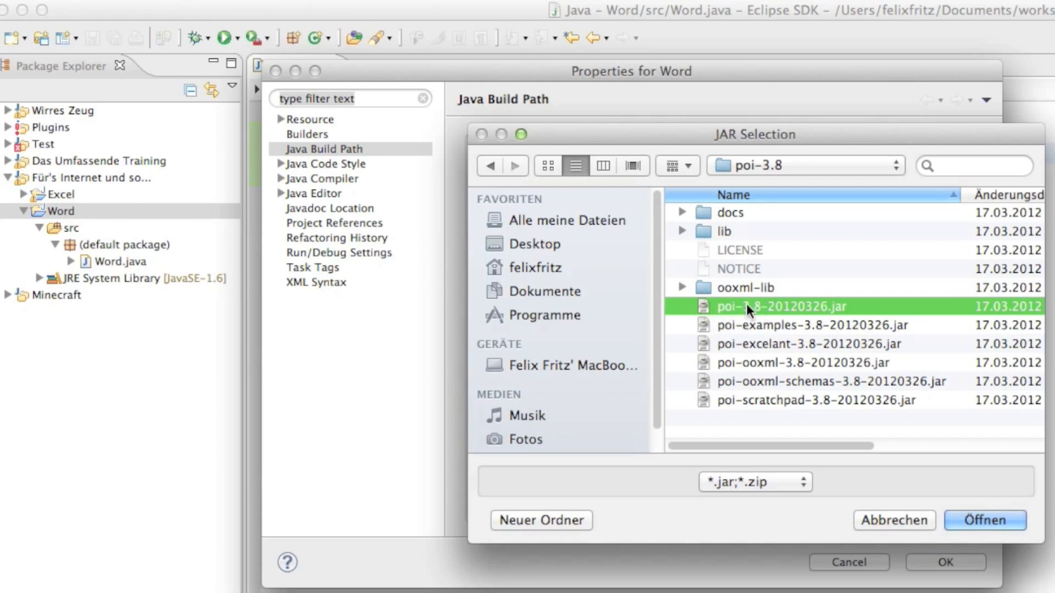
pyautogui.moveTo(730, 364)
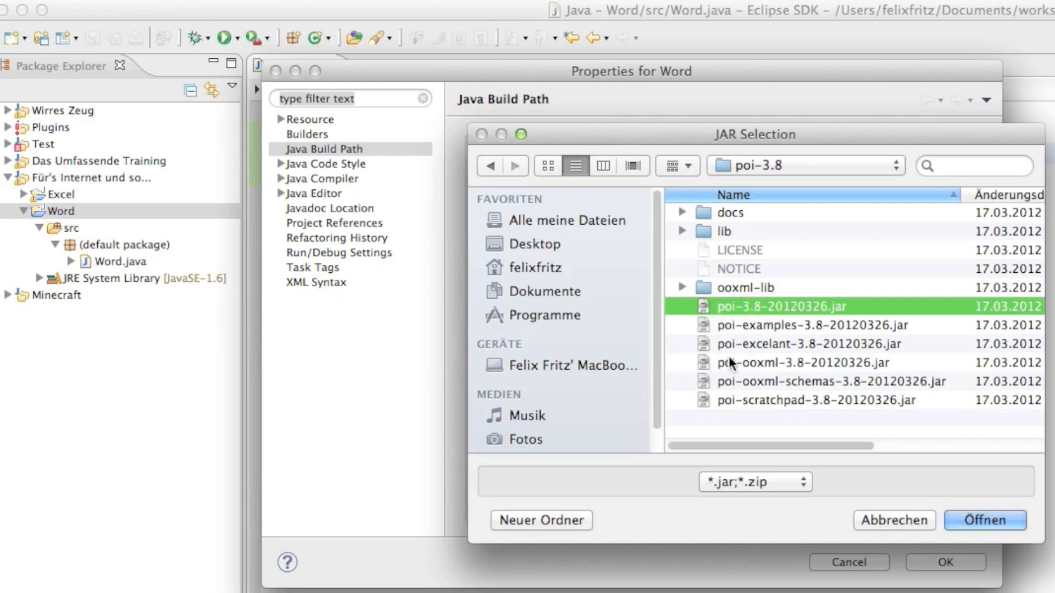
pyautogui.moveTo(743, 374)
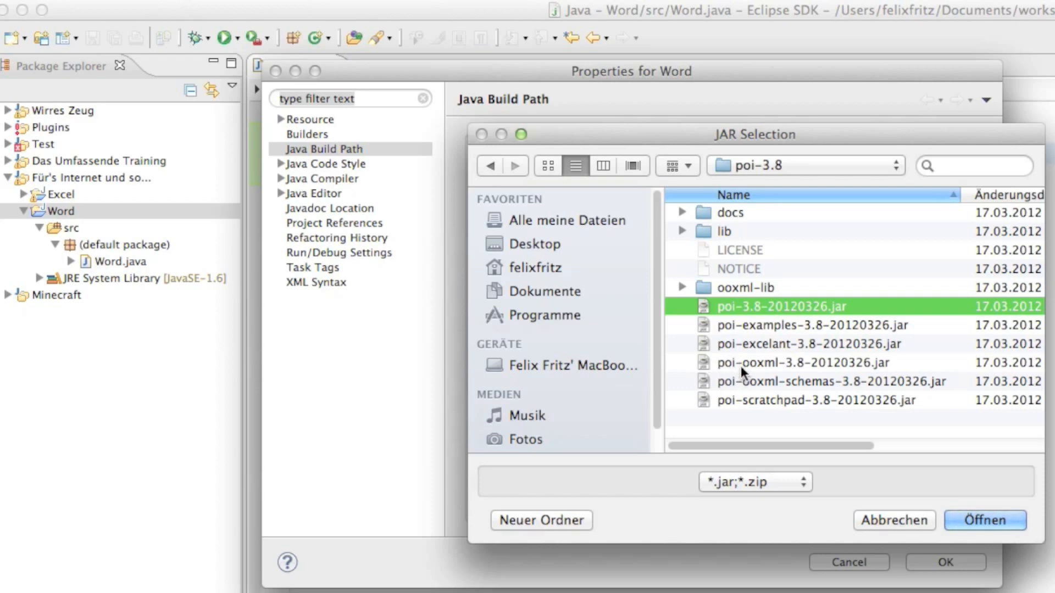
pyautogui.click(794, 363)
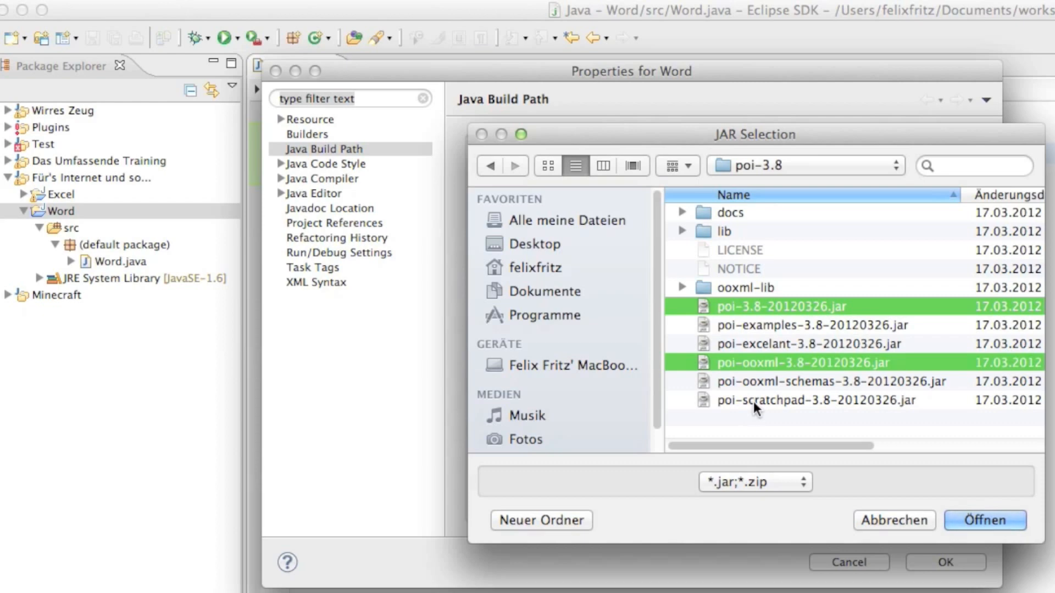
pyautogui.moveTo(779, 389)
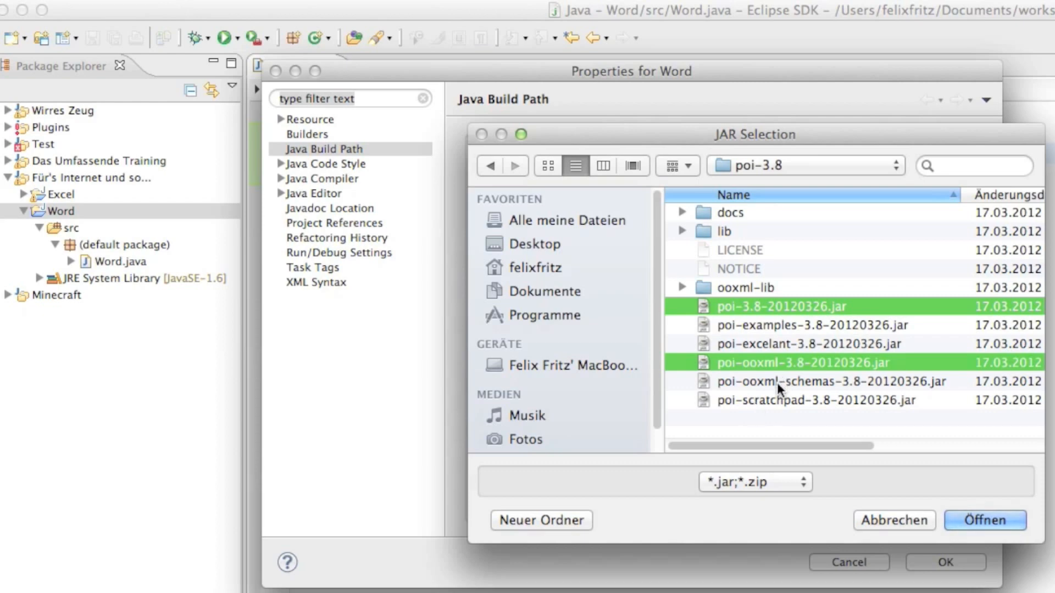
pyautogui.click(807, 381)
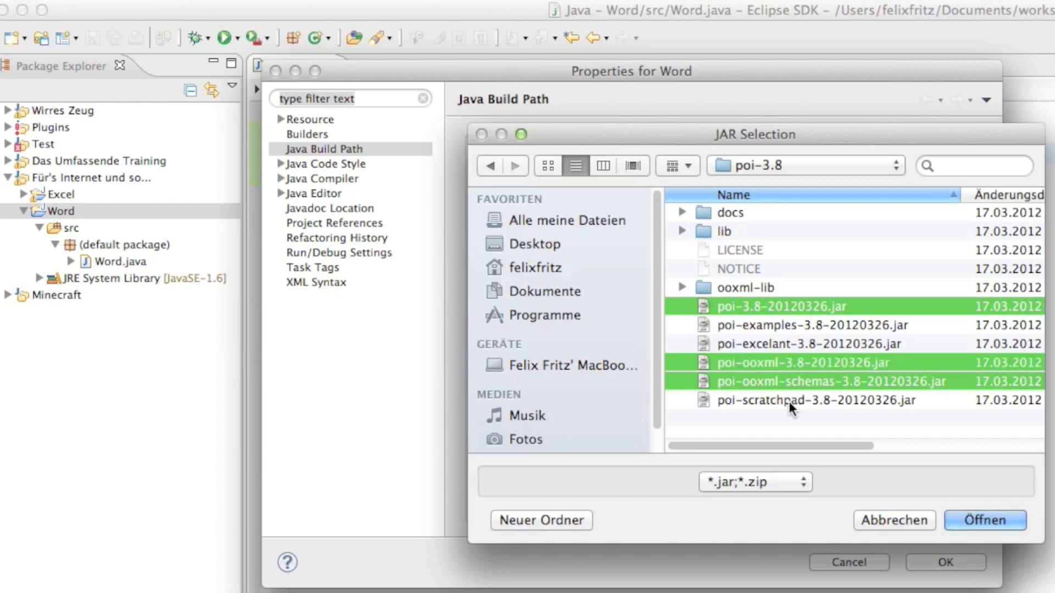
pyautogui.click(808, 401)
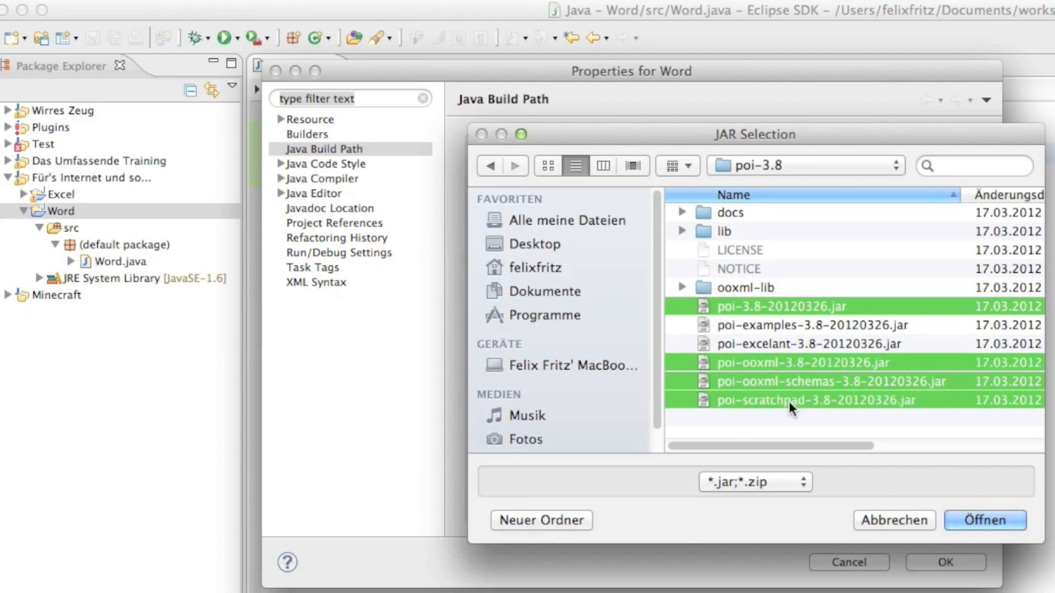
pyautogui.click(984, 520)
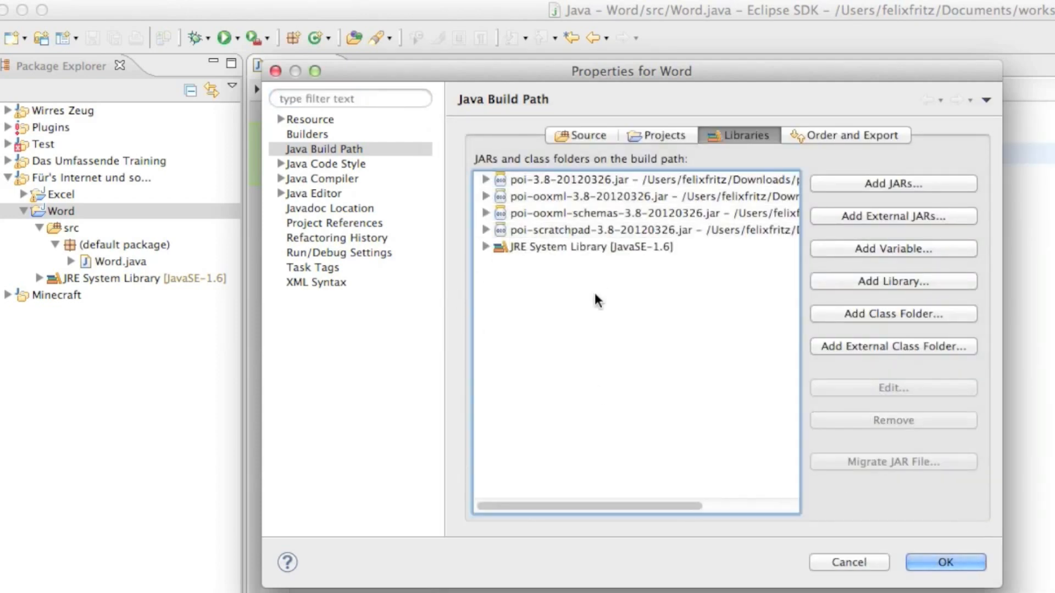
pyautogui.moveTo(826, 228)
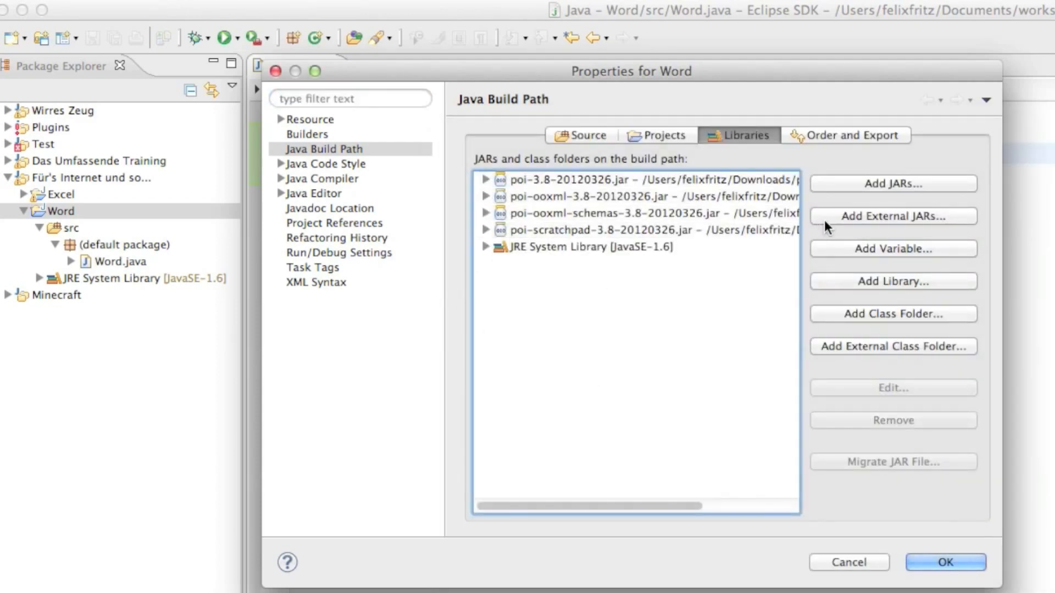
pyautogui.click(892, 215)
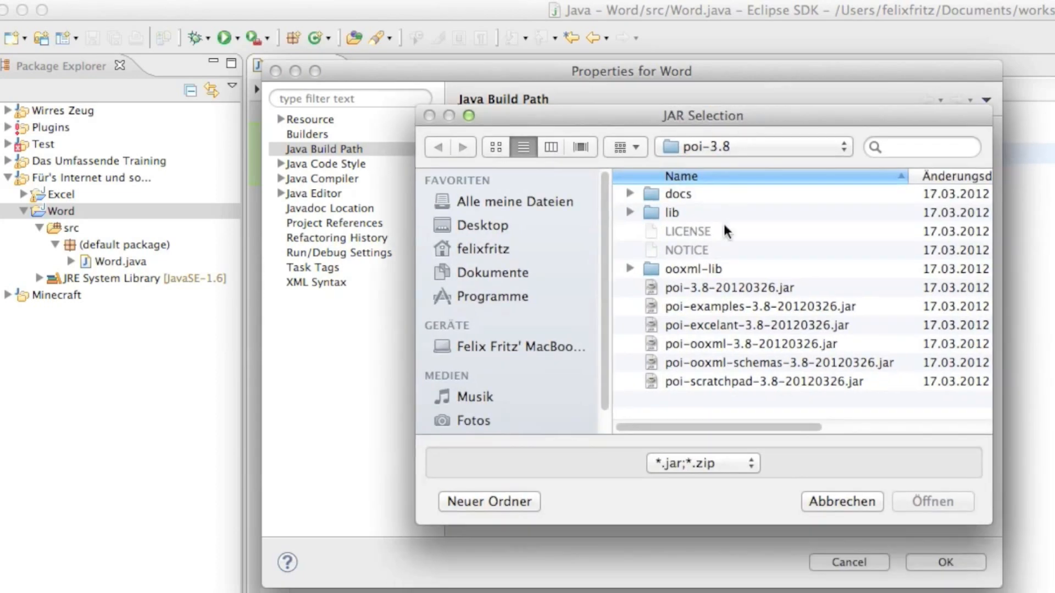
pyautogui.moveTo(631, 273)
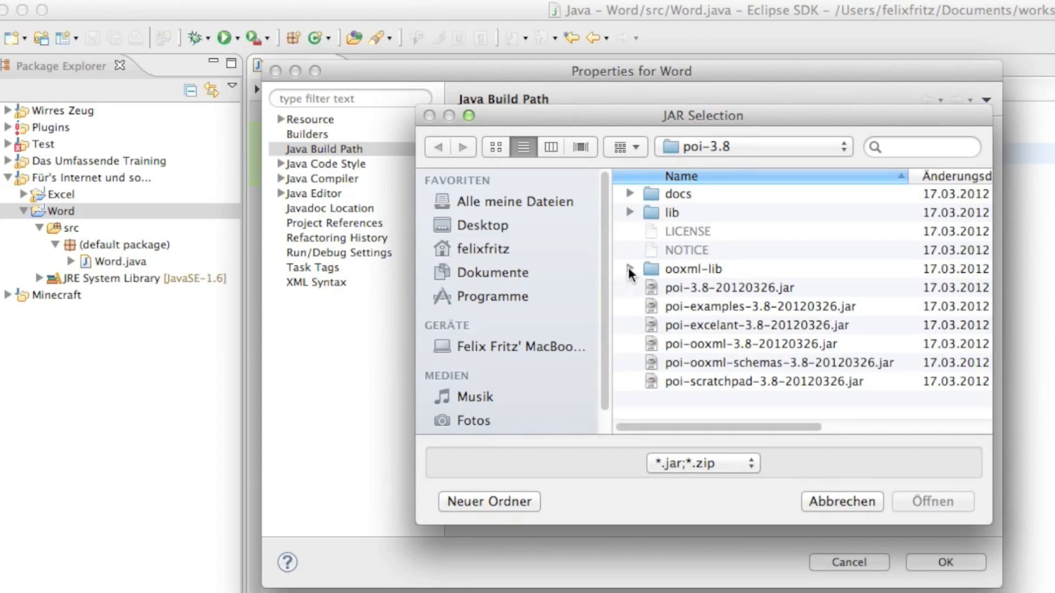
# Add dom4j-1.6.1.jar and xmlbeans-2.3.0.jar from the ooxml-lib folder.
pyautogui.click(693, 269)
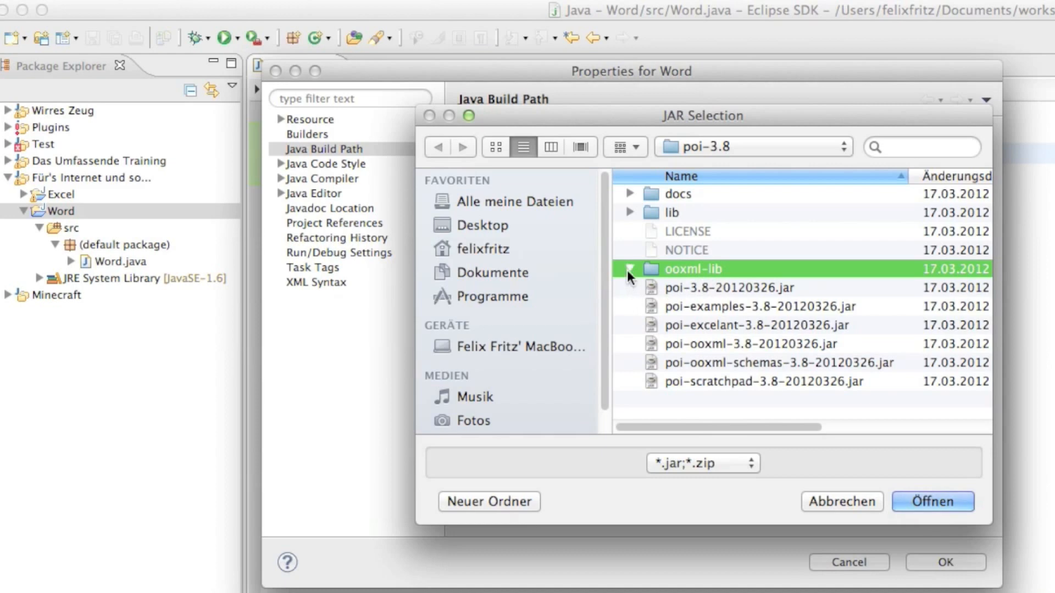
pyautogui.click(630, 269)
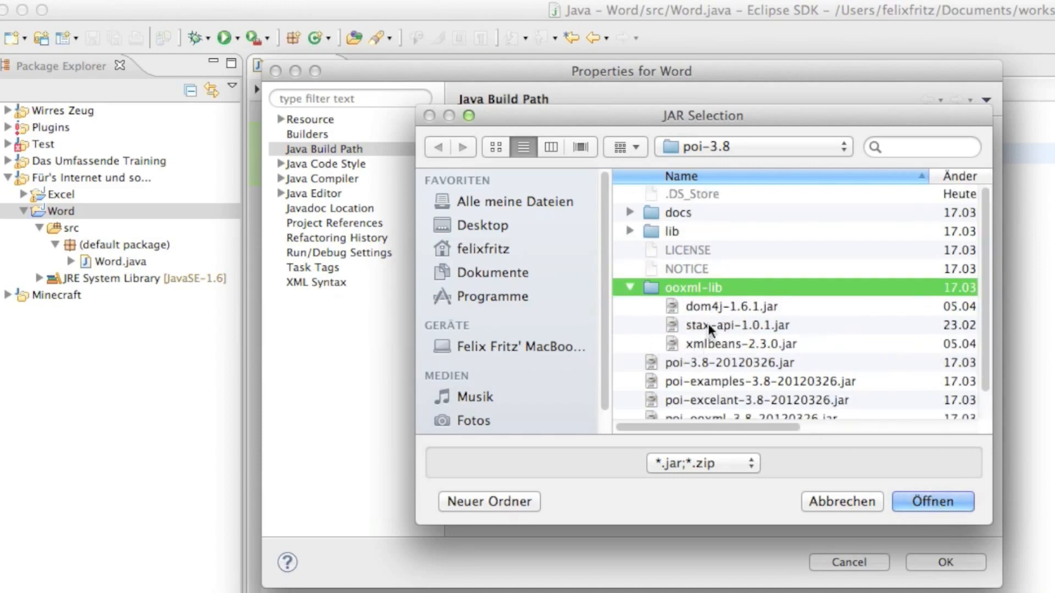
pyautogui.moveTo(753, 330)
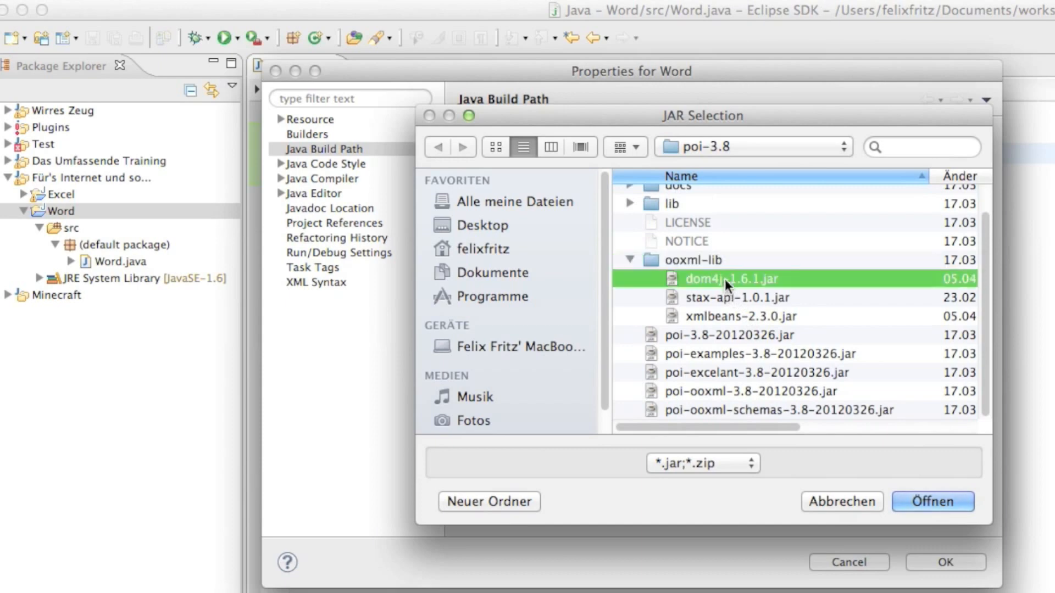
pyautogui.moveTo(692, 297)
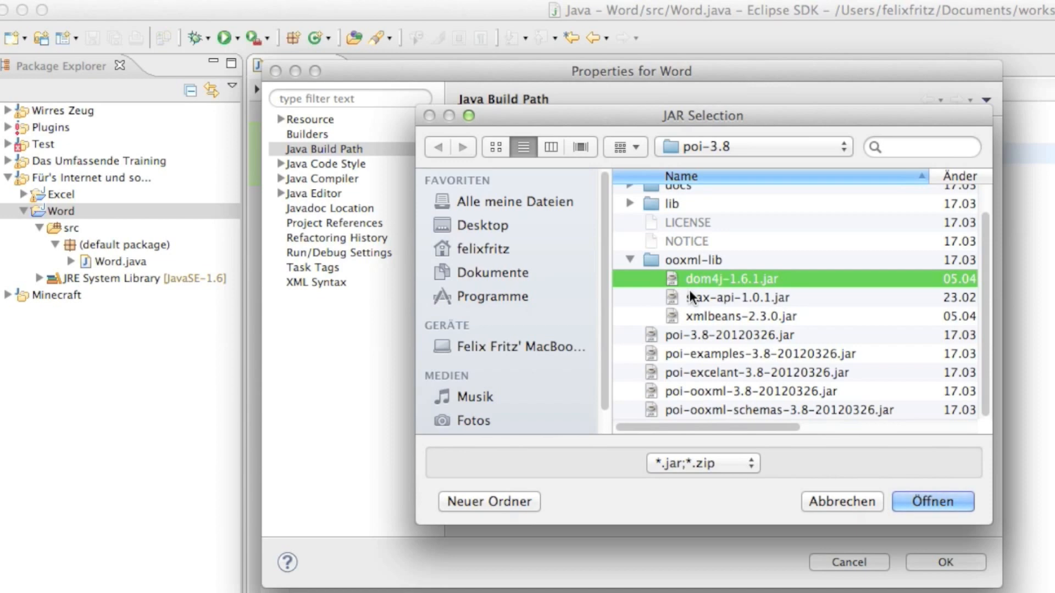
pyautogui.moveTo(697, 323)
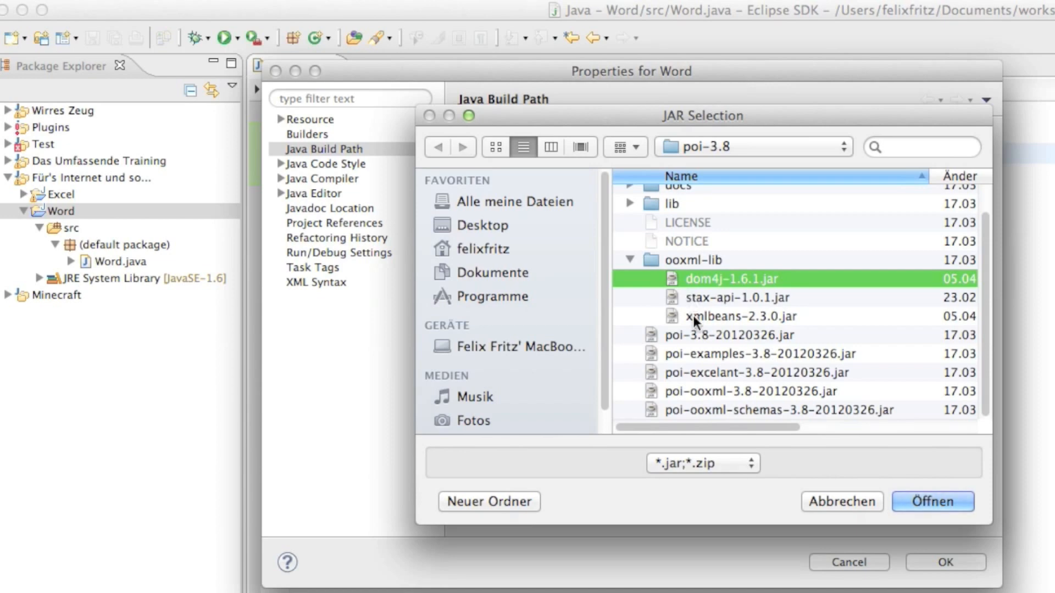
pyautogui.click(740, 316)
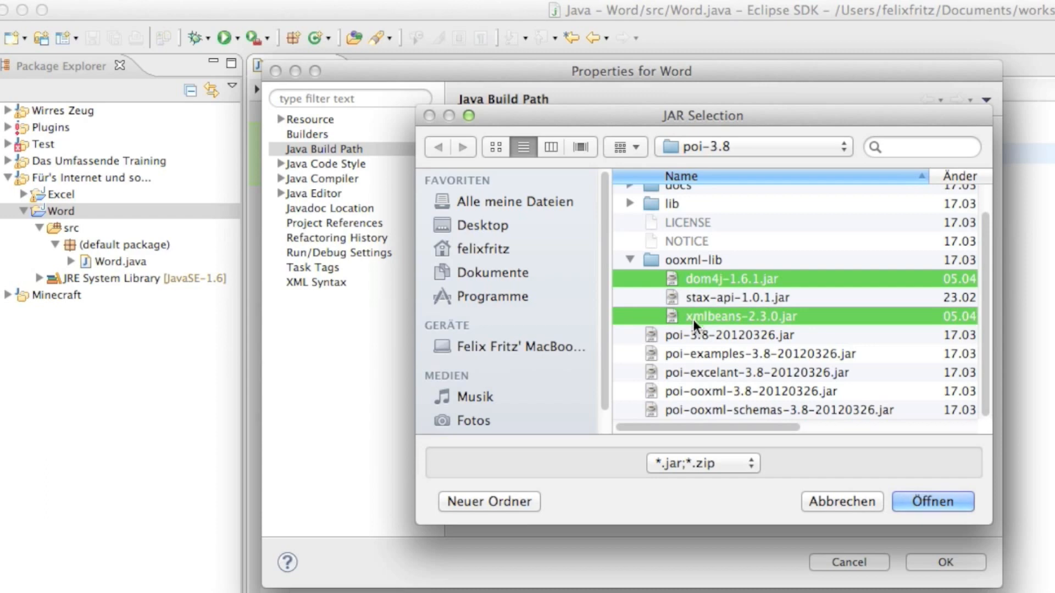
pyautogui.moveTo(737, 416)
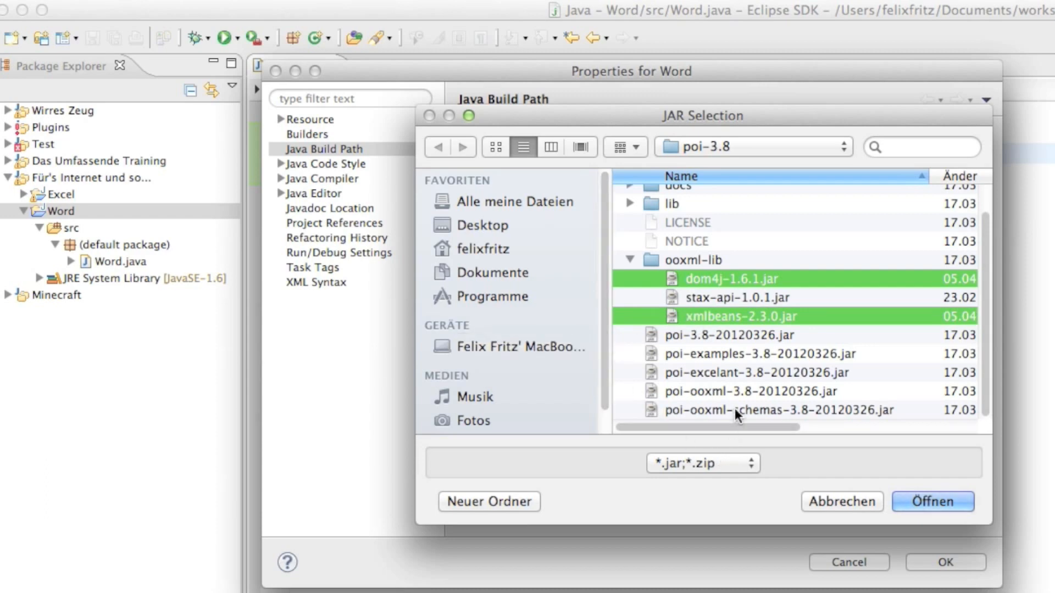
pyautogui.click(932, 501)
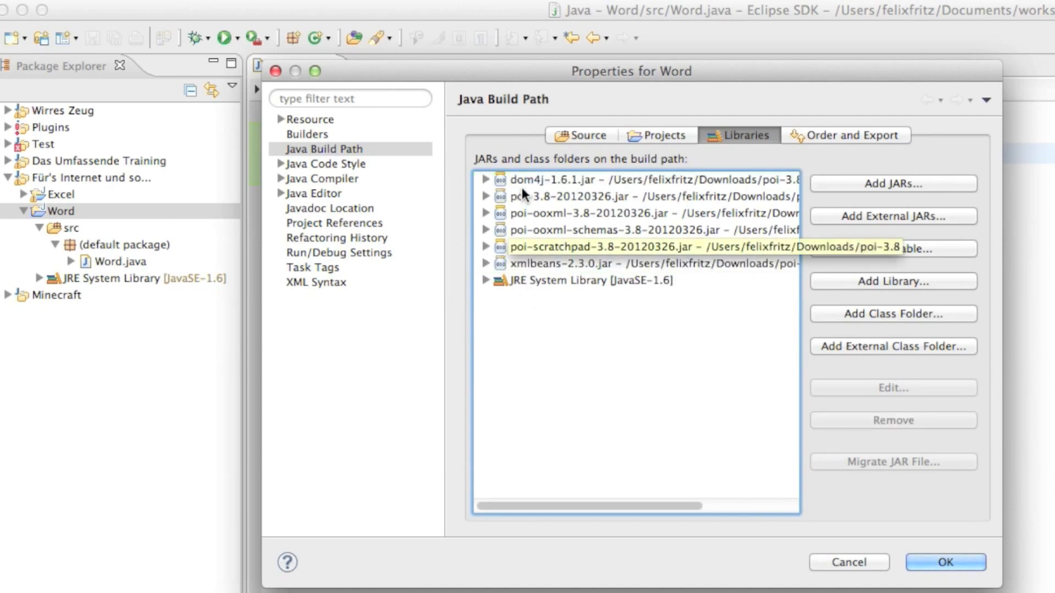
# Review the six JAR entries in the Libraries tab and confirm with OK.
pyautogui.click(636, 230)
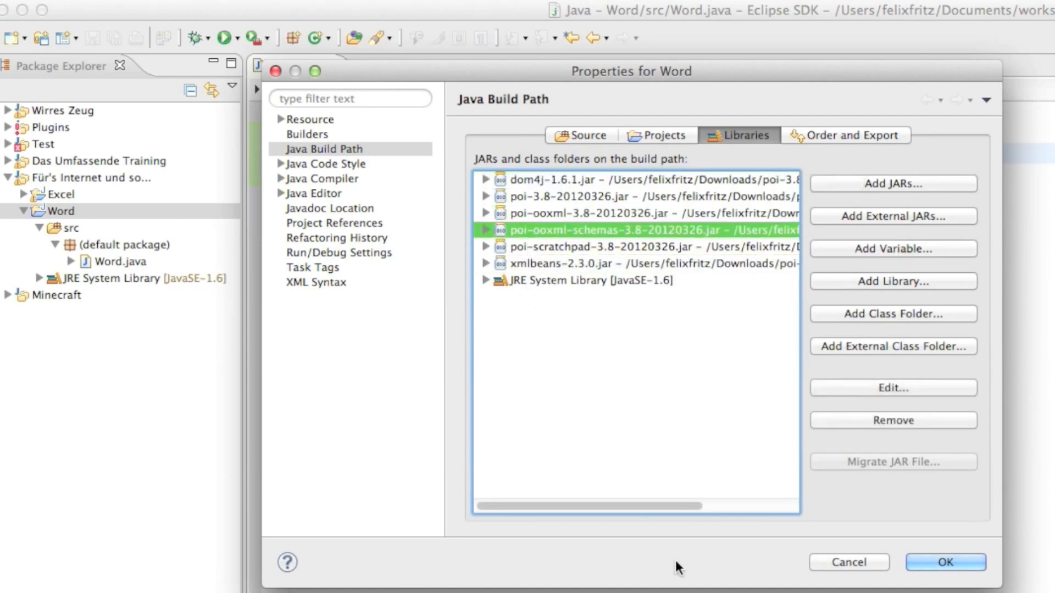
pyautogui.click(639, 264)
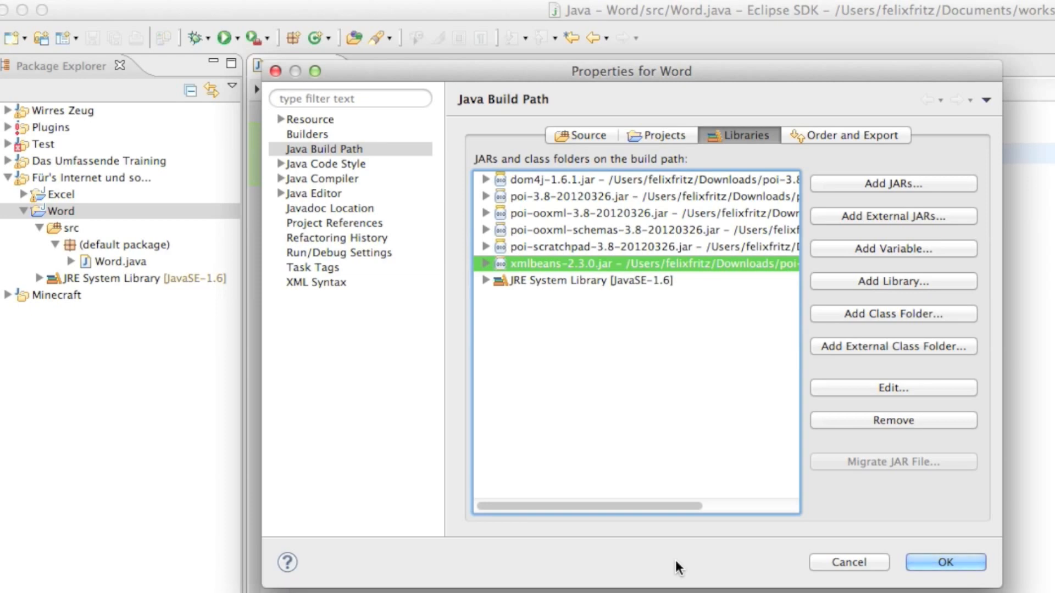
pyautogui.moveTo(827, 587)
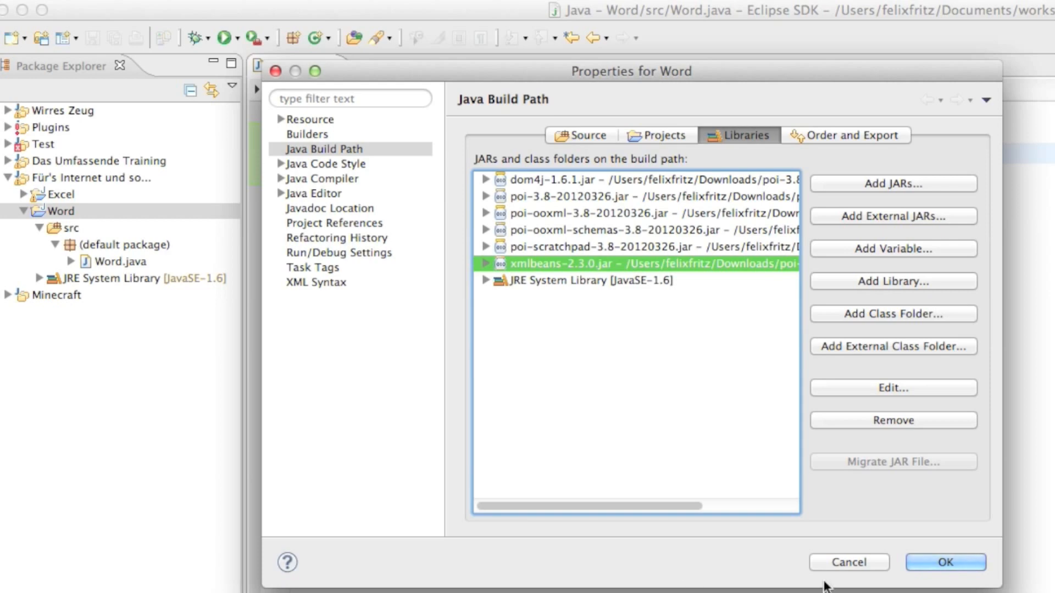
pyautogui.click(945, 562)
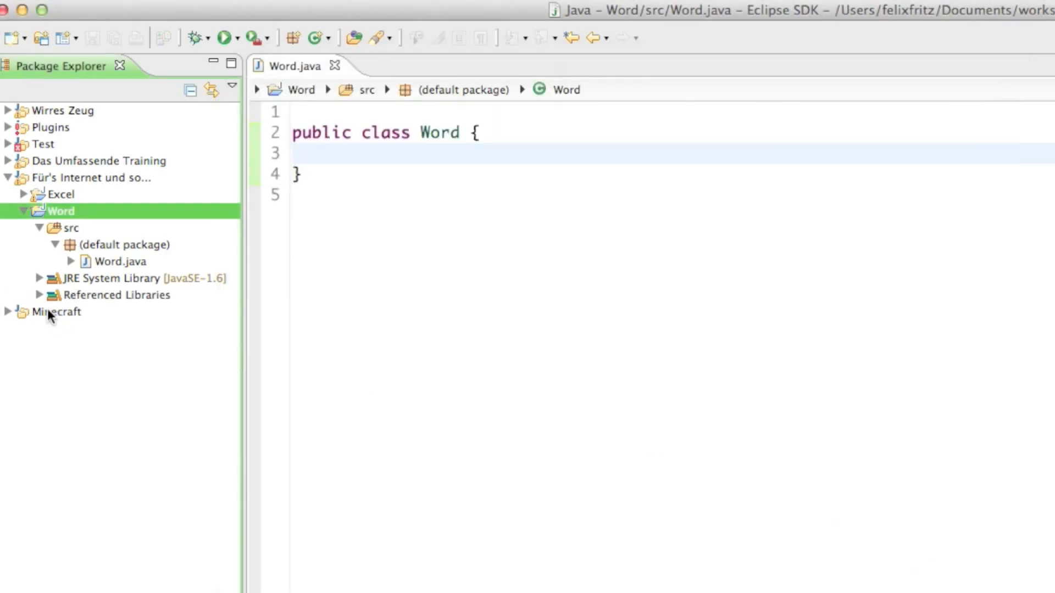
pyautogui.moveTo(49, 298)
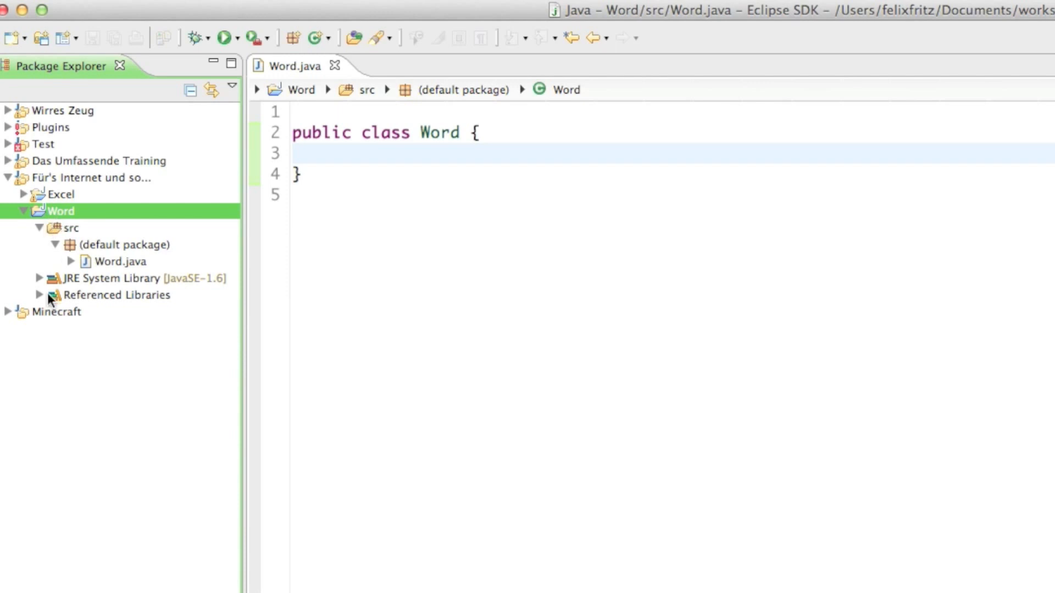
# Expand Referenced Libraries and poi-scratchpad-3.8 to browse its org.apache.poi packages.
pyautogui.click(116, 295)
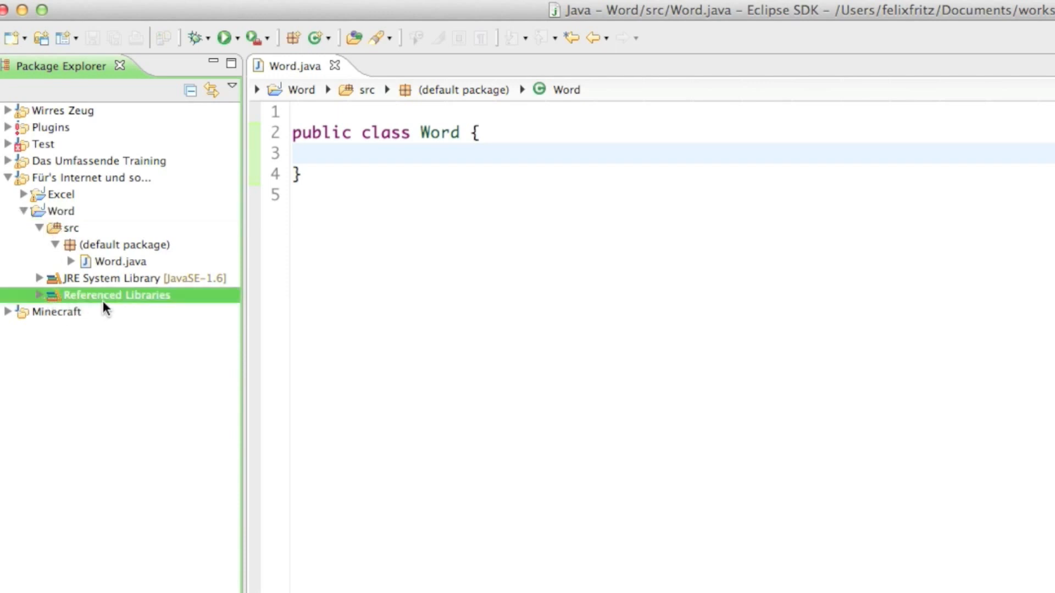
pyautogui.moveTo(63, 323)
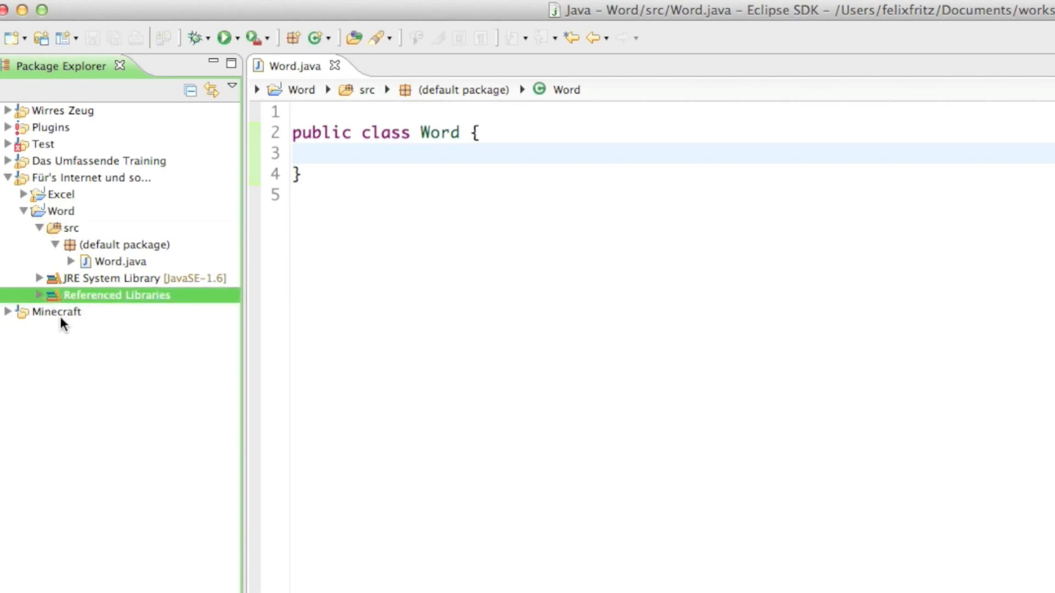
pyautogui.click(40, 294)
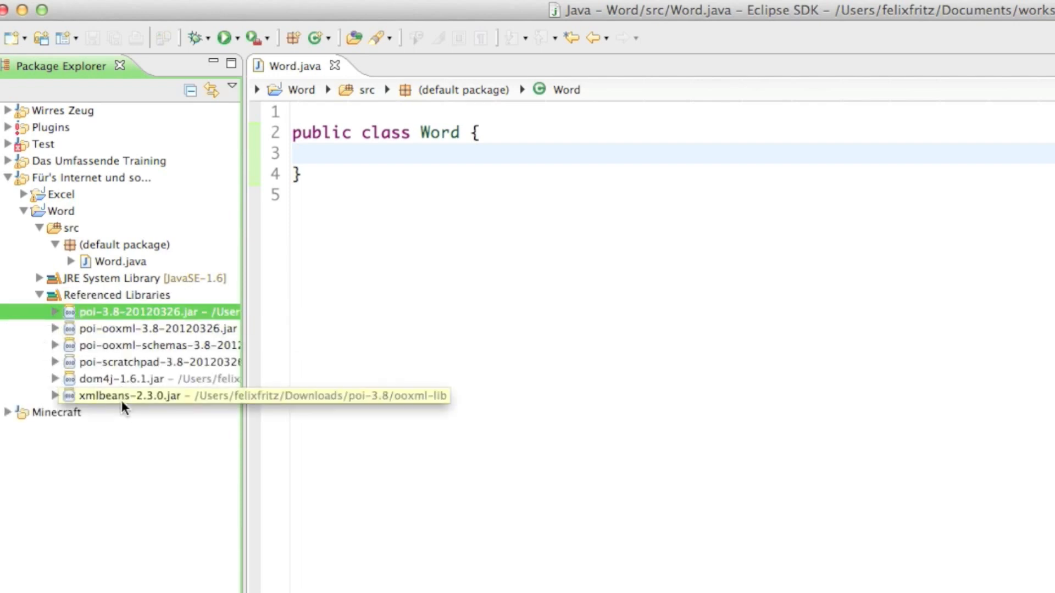
pyautogui.click(128, 395)
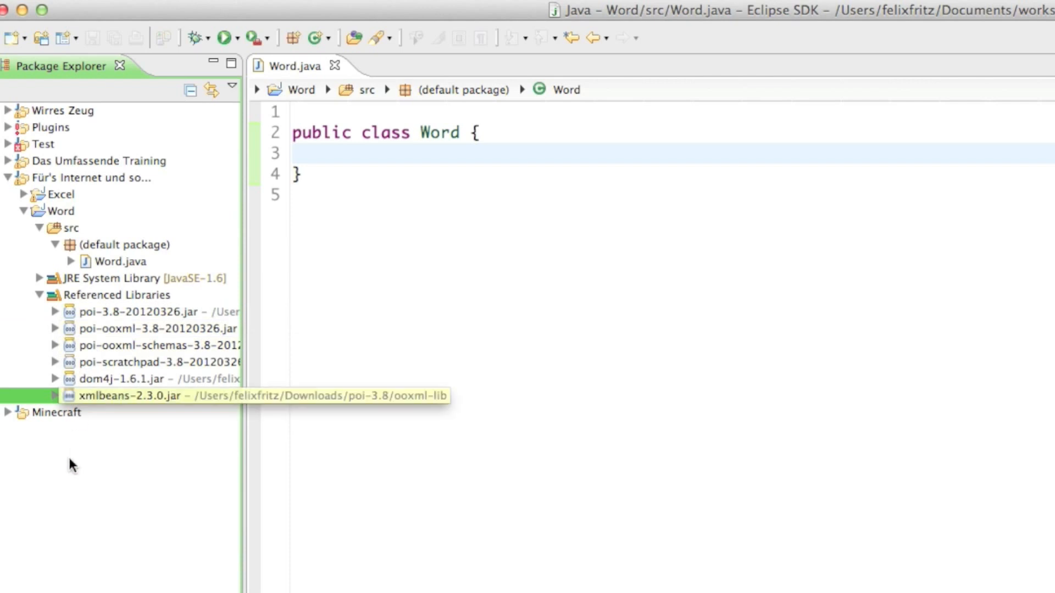
pyautogui.moveTo(125, 378)
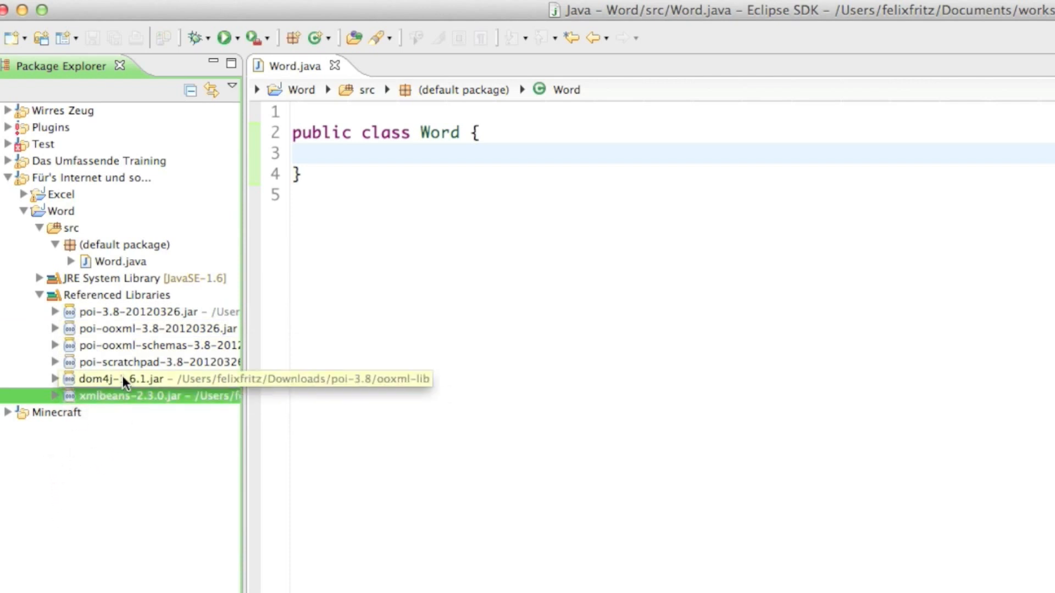
pyautogui.click(155, 362)
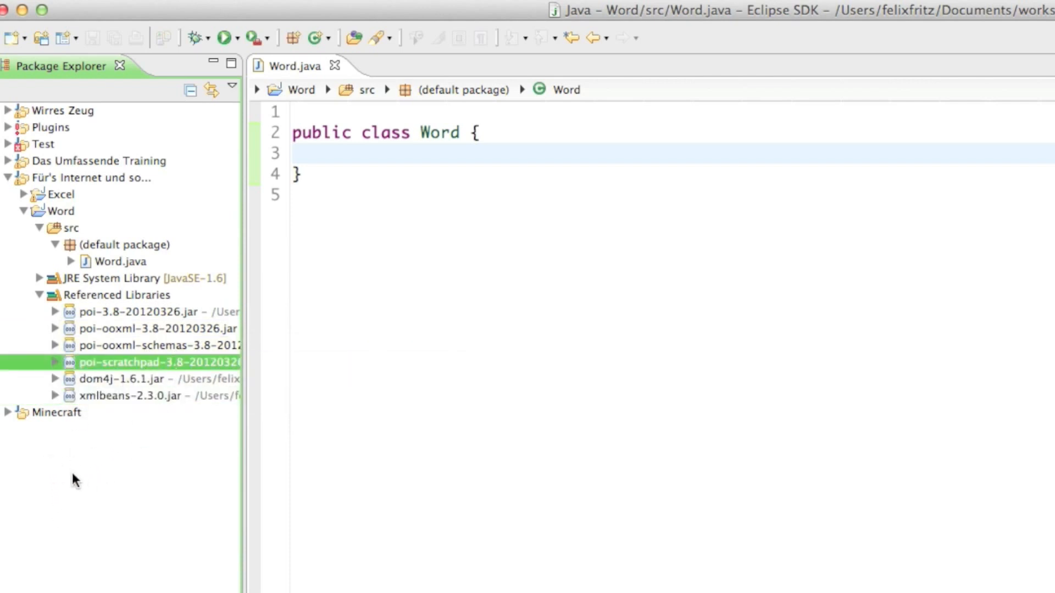
pyautogui.moveTo(57, 363)
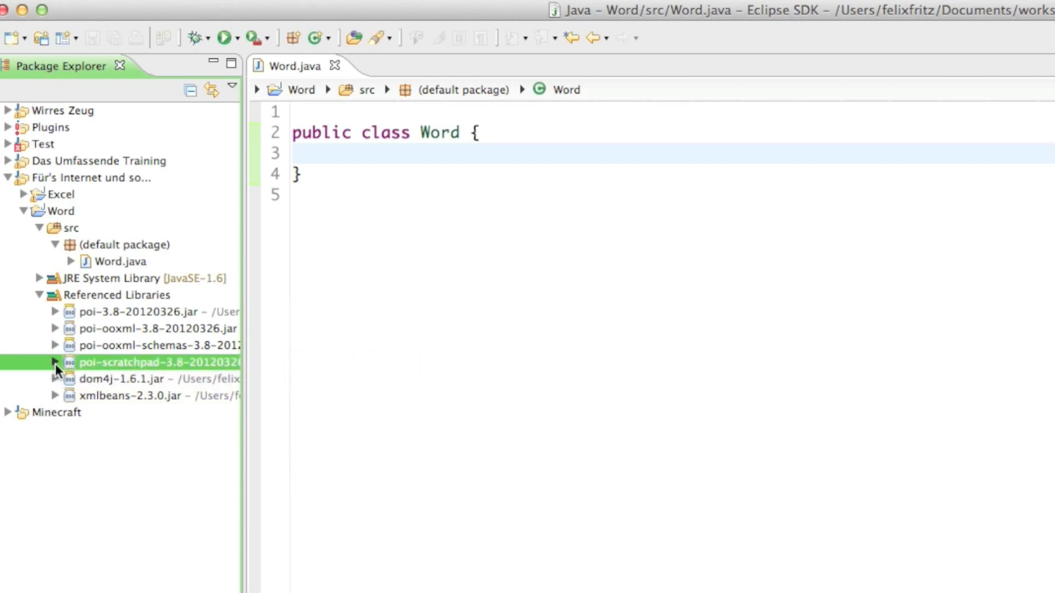
pyautogui.click(56, 362)
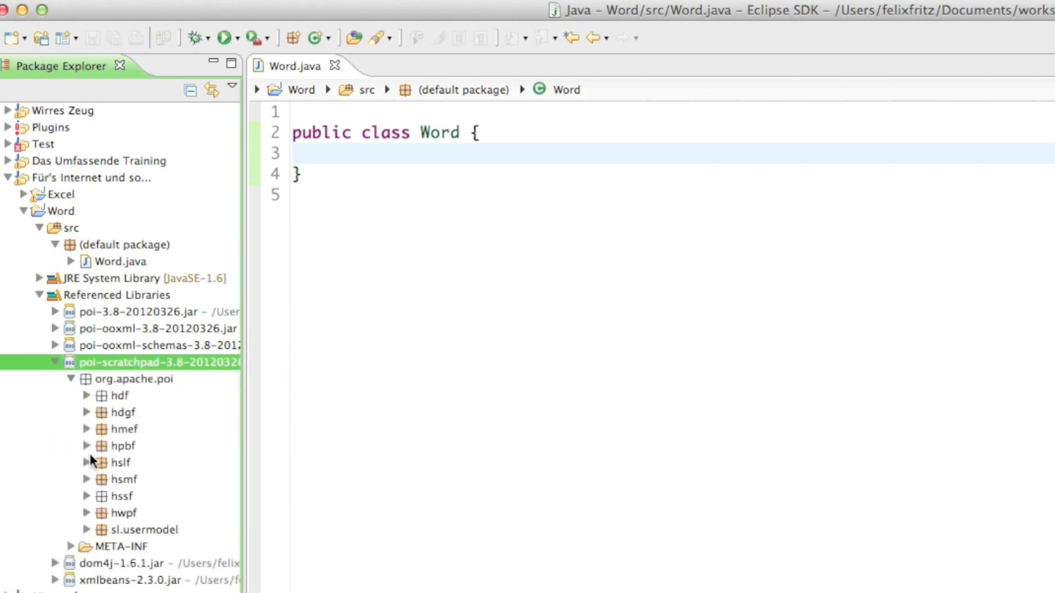
pyautogui.moveTo(243, 525)
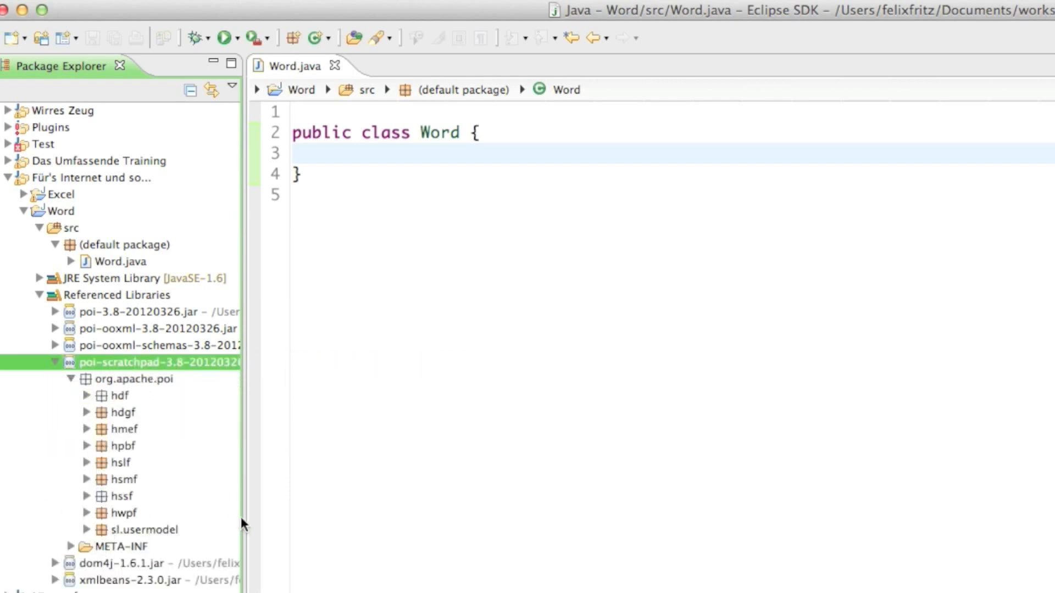
pyautogui.click(122, 496)
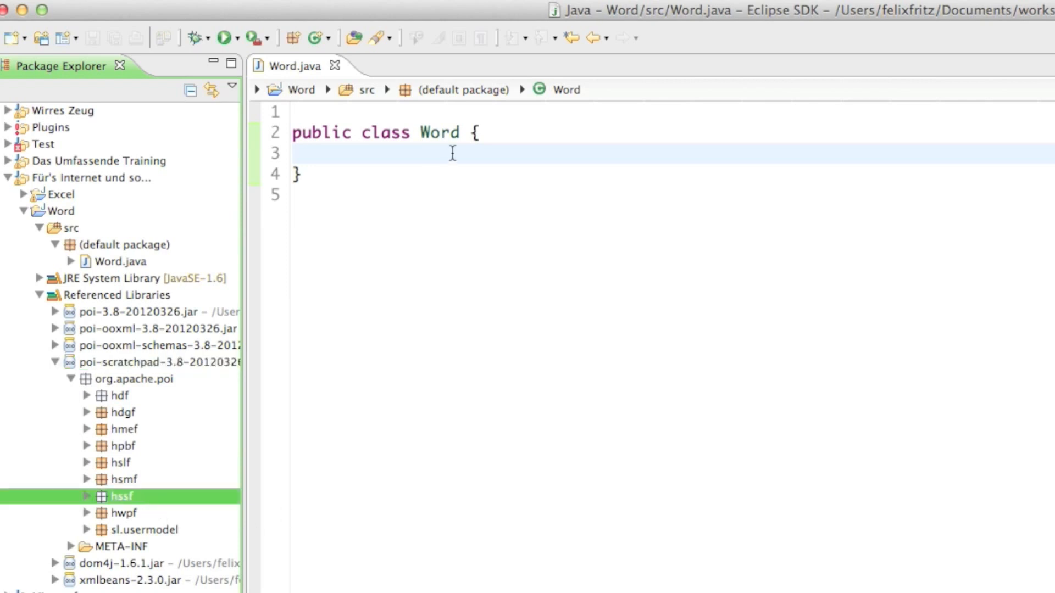
pyautogui.click(333, 154)
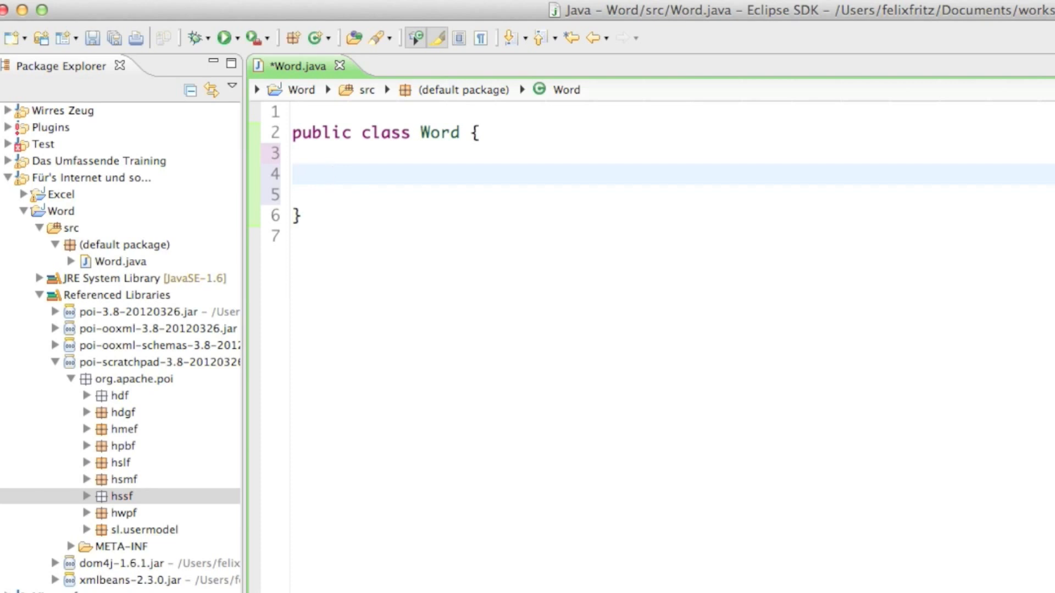
# Add blank lines inside the Word class braces and place the cursor on the middle line.
pyautogui.click(332, 174)
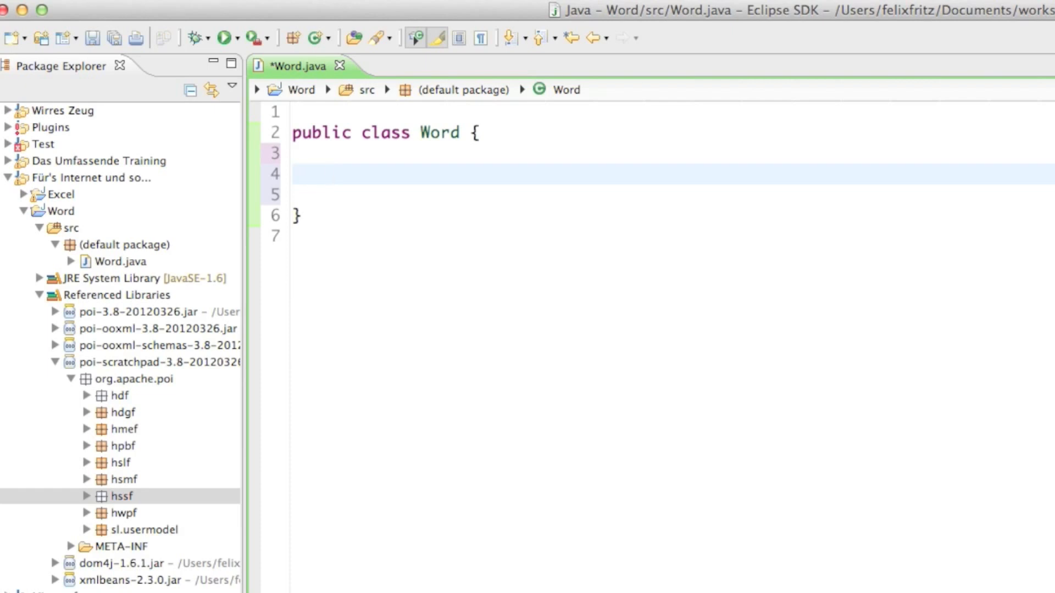
pyautogui.moveTo(434, 279)
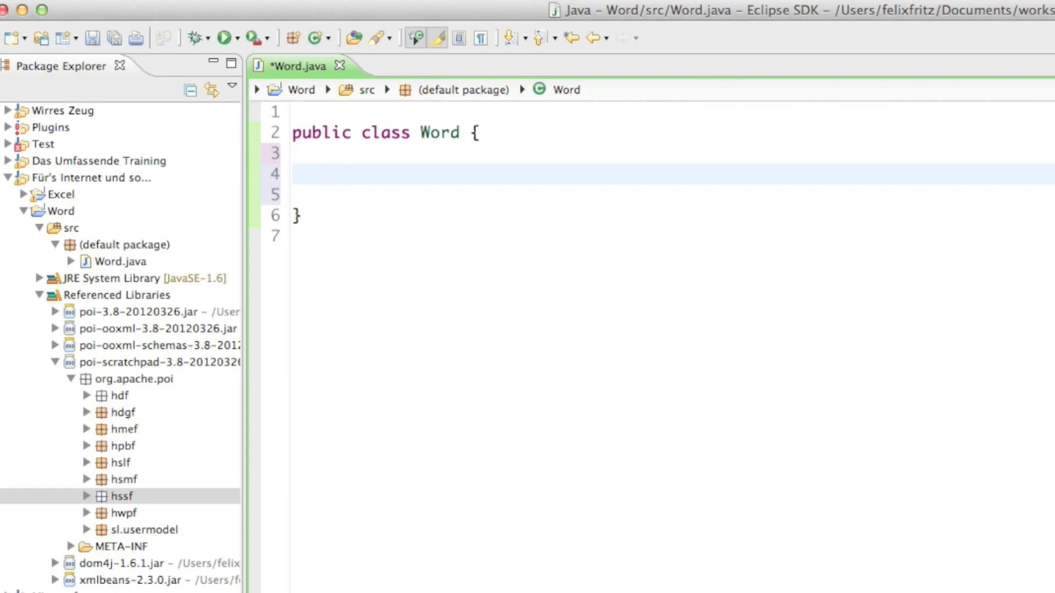
pyautogui.click(332, 175)
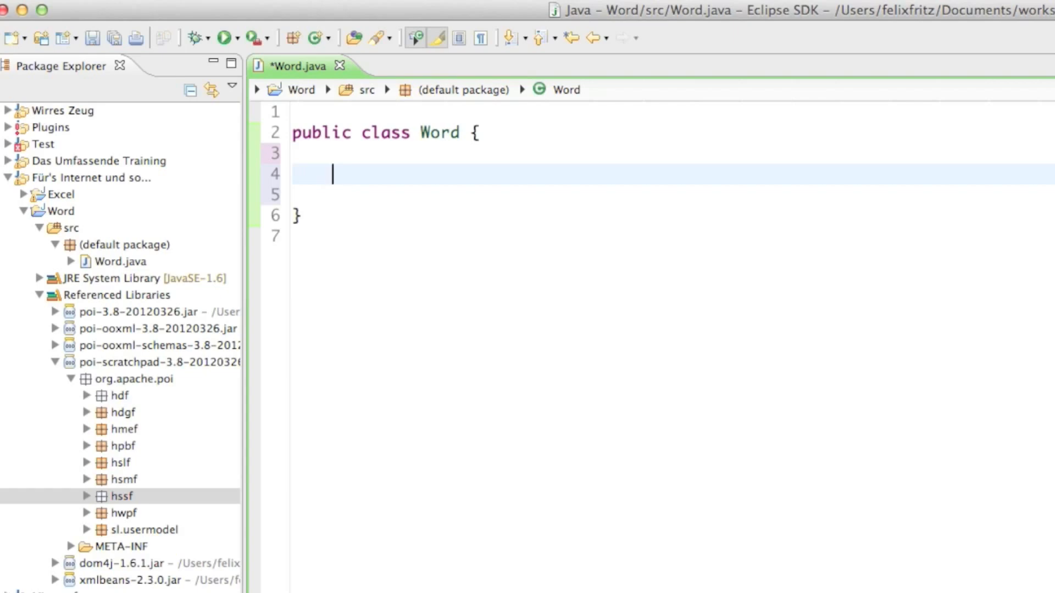